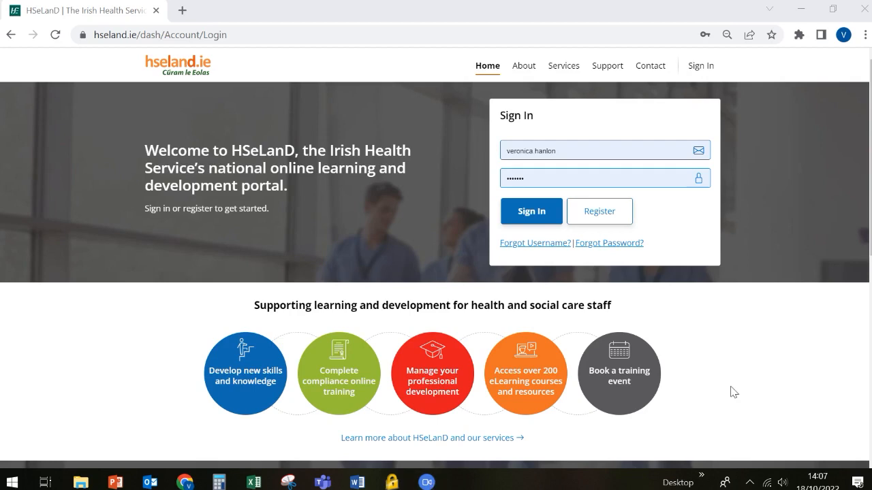
mouse_move(525, 265)
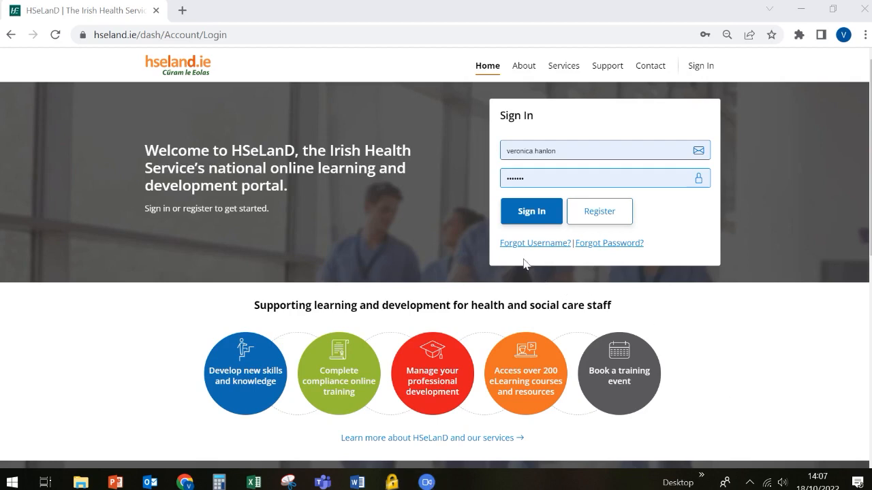
Sign in to HSeLanD using the pre-filled username and password
left_click(578, 178)
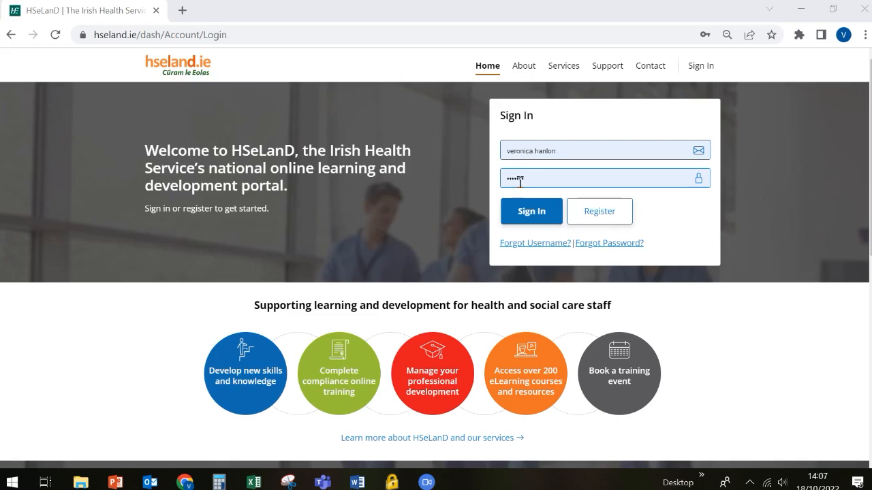
mouse_move(600, 211)
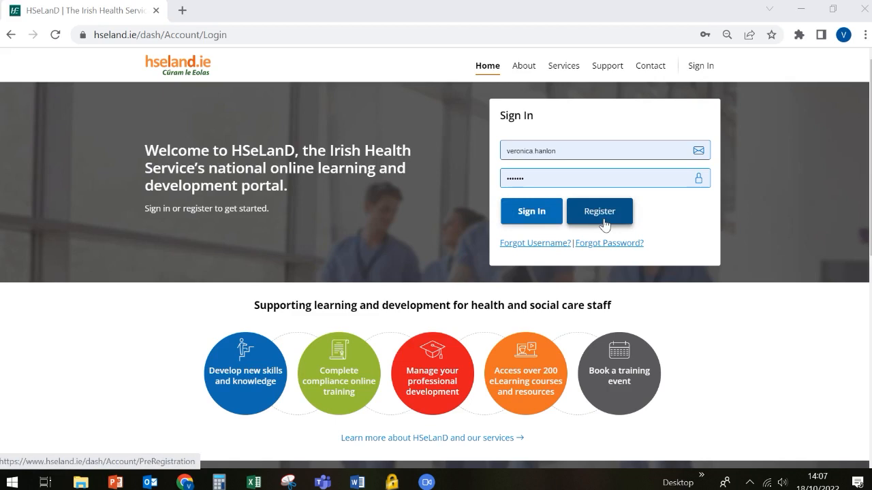
left_click(532, 210)
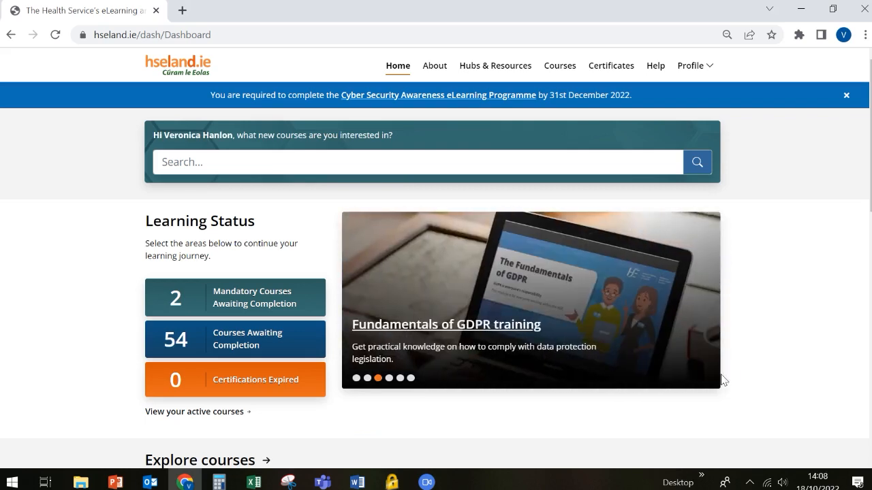
mouse_move(674, 361)
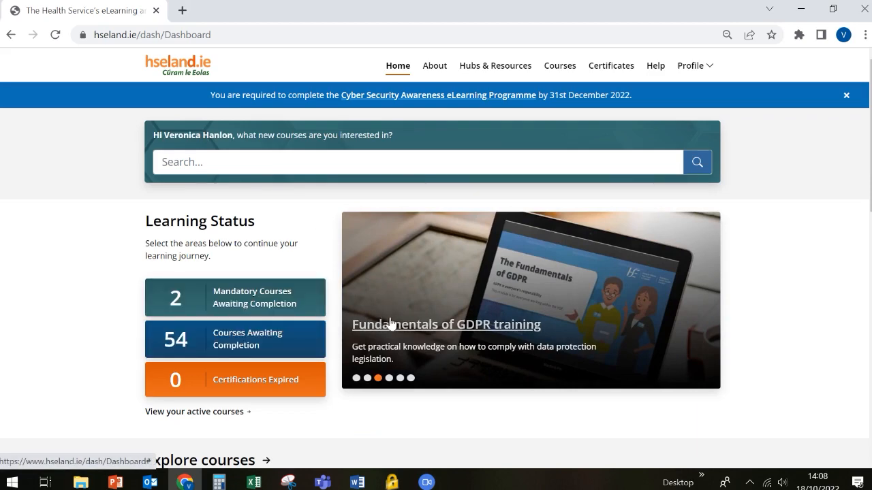
scroll("down", 3)
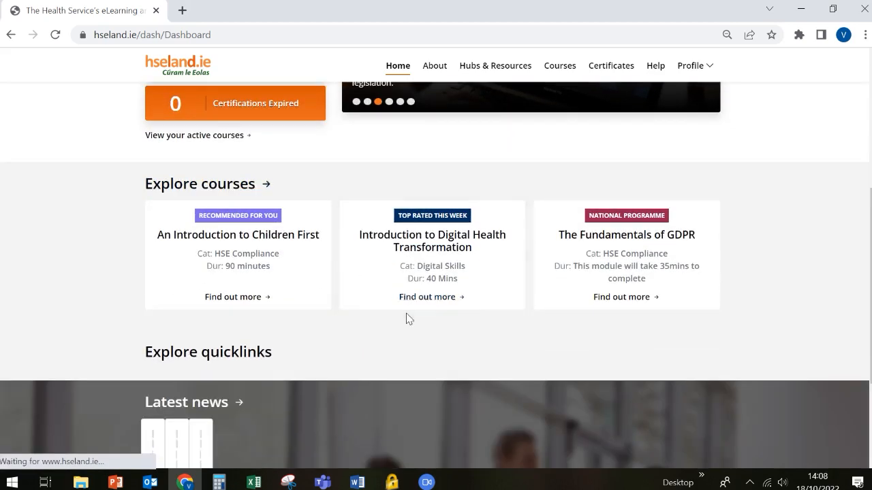
scroll("down", 3)
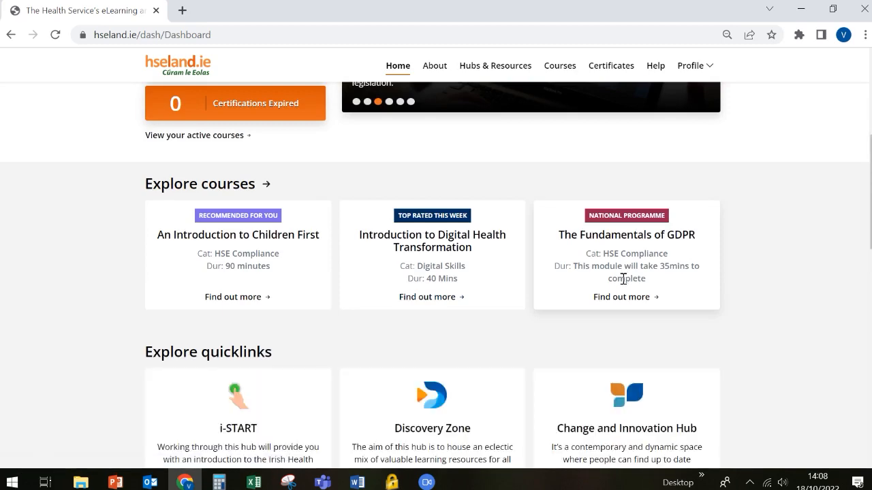
scroll("down", 3)
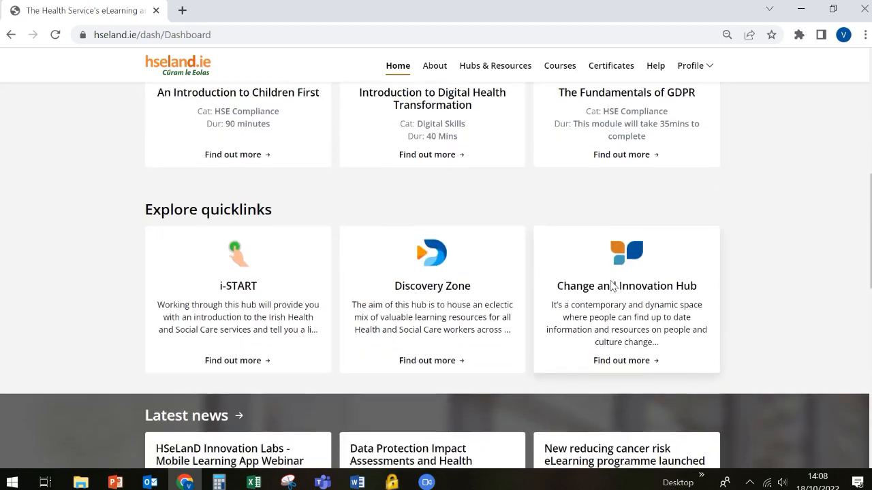
scroll("down", 3)
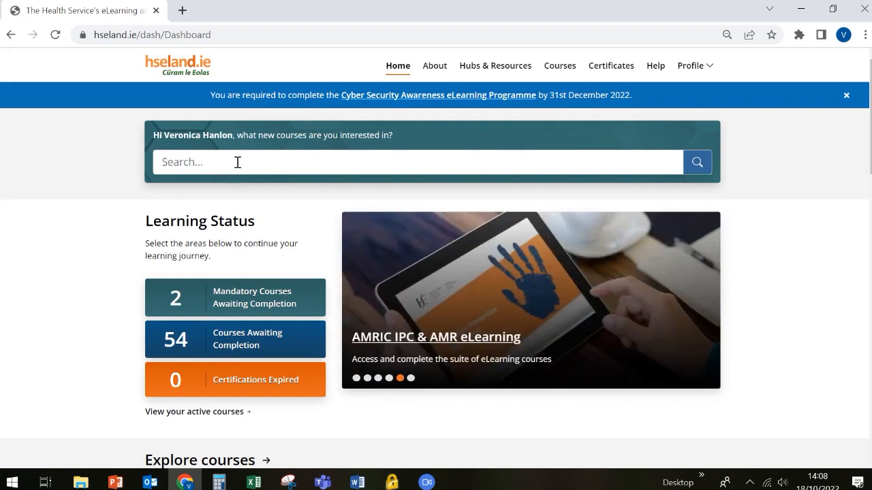
mouse_move(568, 76)
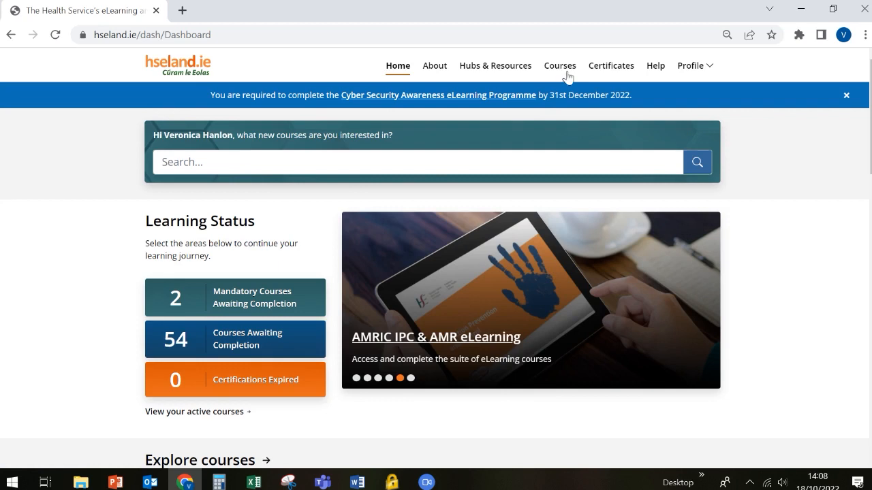
mouse_move(559, 65)
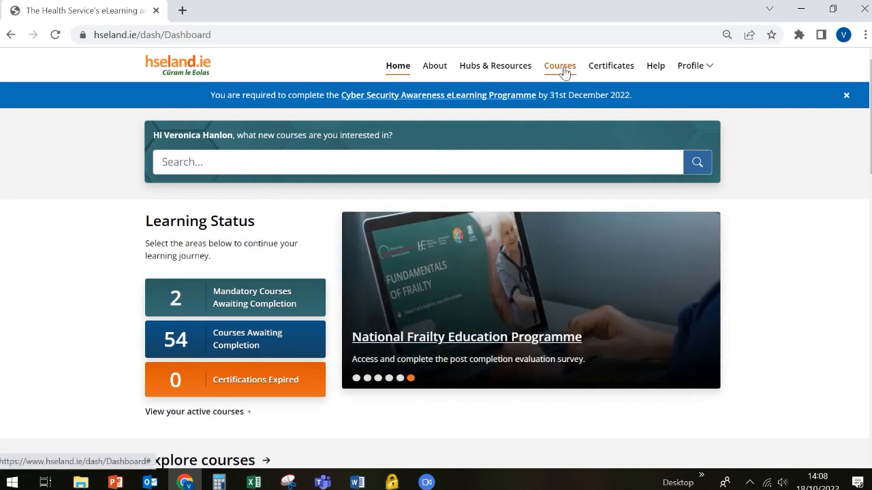
Go to Courses and open the '_Our Learning' catalogue
left_click(559, 65)
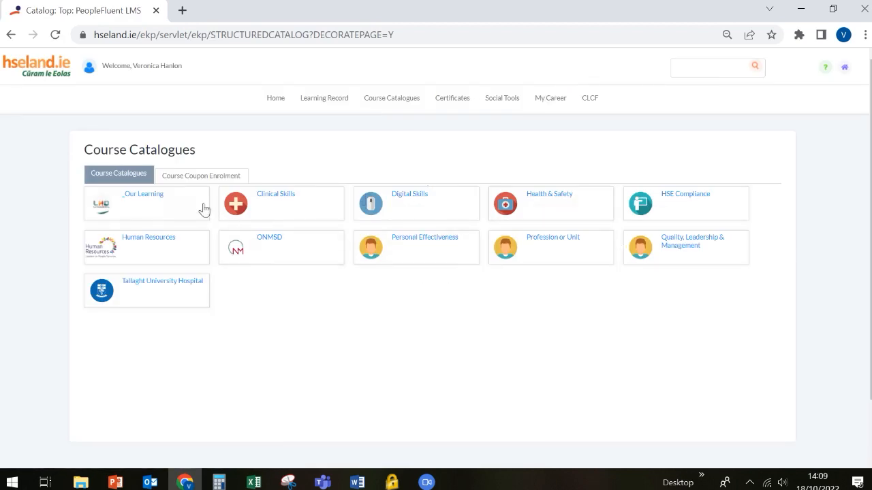
left_click(143, 198)
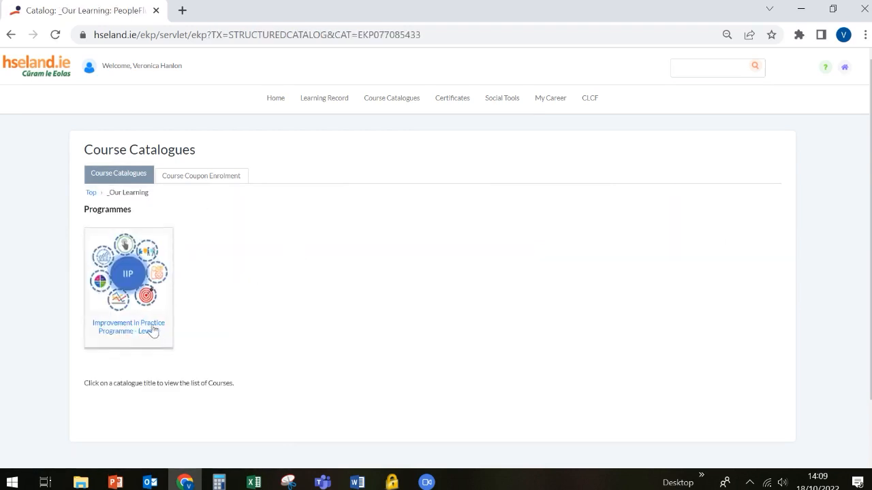
mouse_move(133, 334)
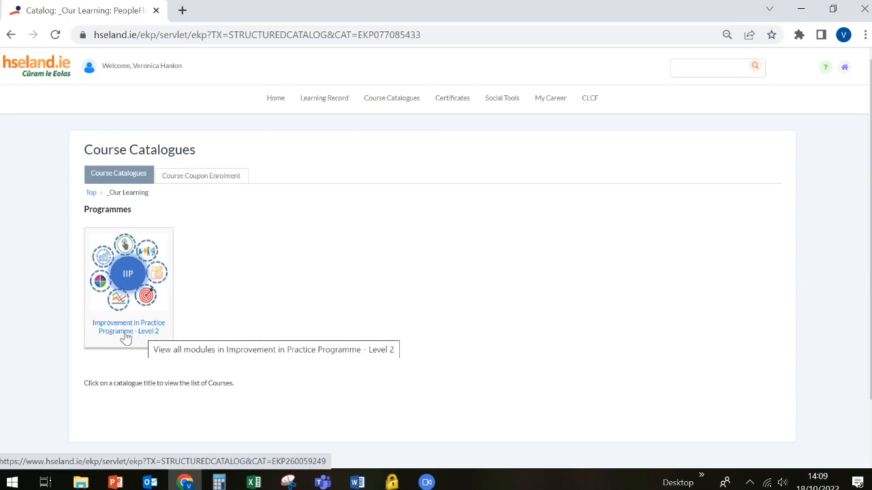
Open the Improvement in Practice Programme - Level 2 and browse its eight modules
left_click(128, 272)
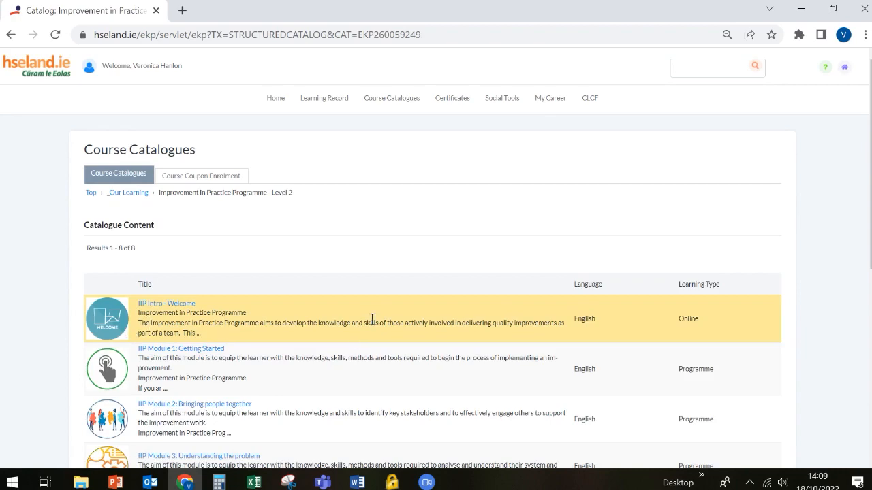
scroll("down", 3)
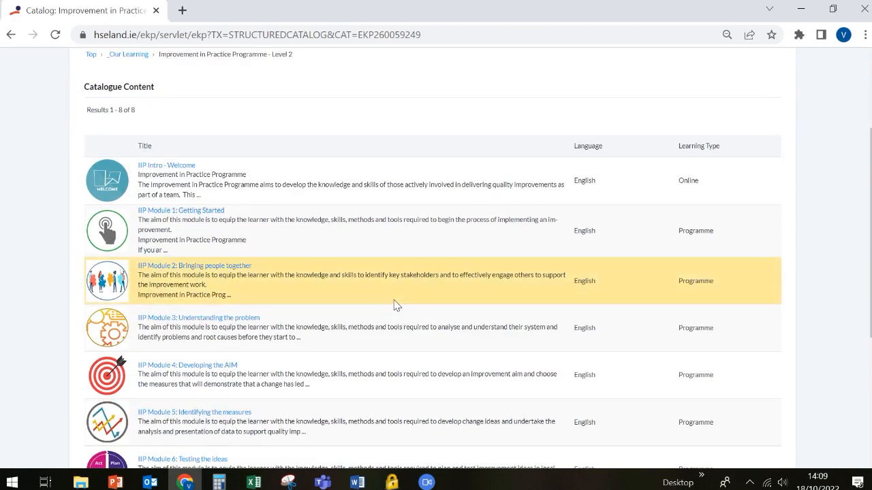
scroll("down", 3)
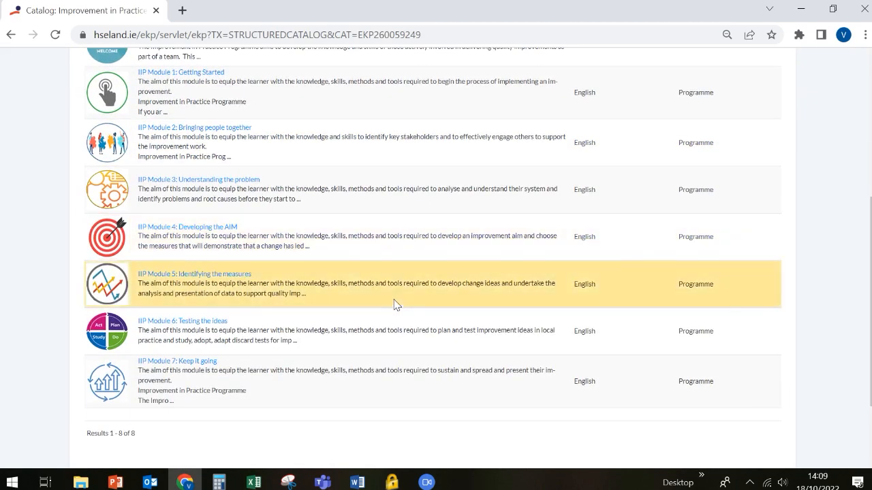
mouse_move(484, 331)
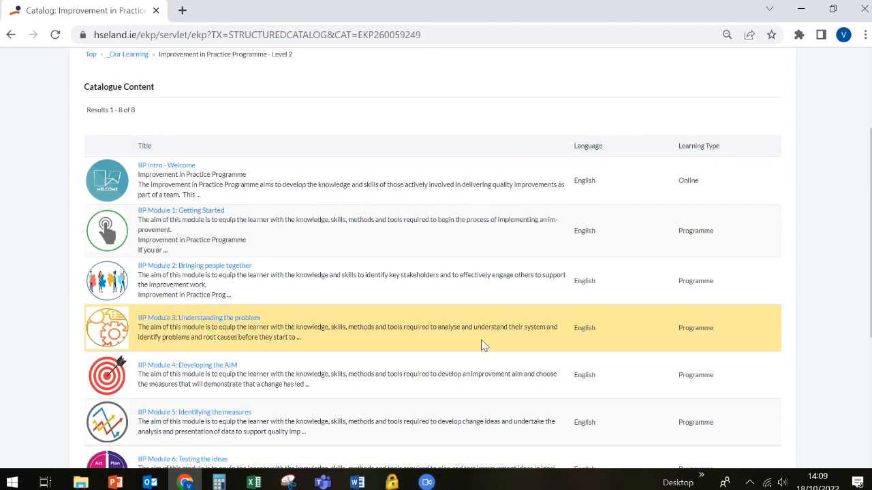
mouse_move(198, 176)
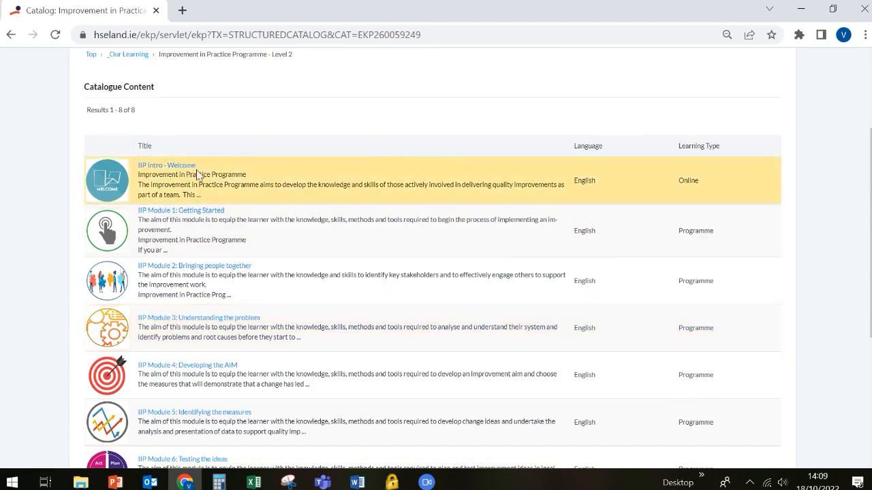
mouse_move(265, 183)
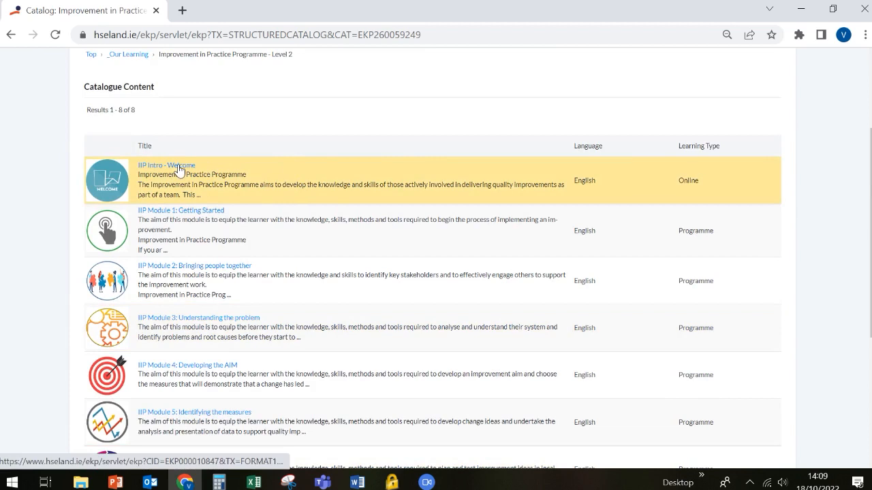
View the IIP Intro - Welcome course details and choose Enrol
left_click(165, 164)
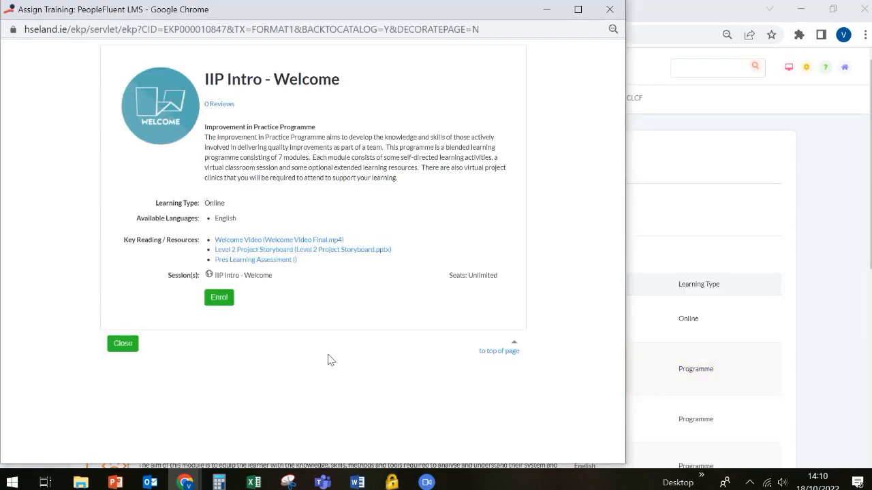
mouse_move(225, 156)
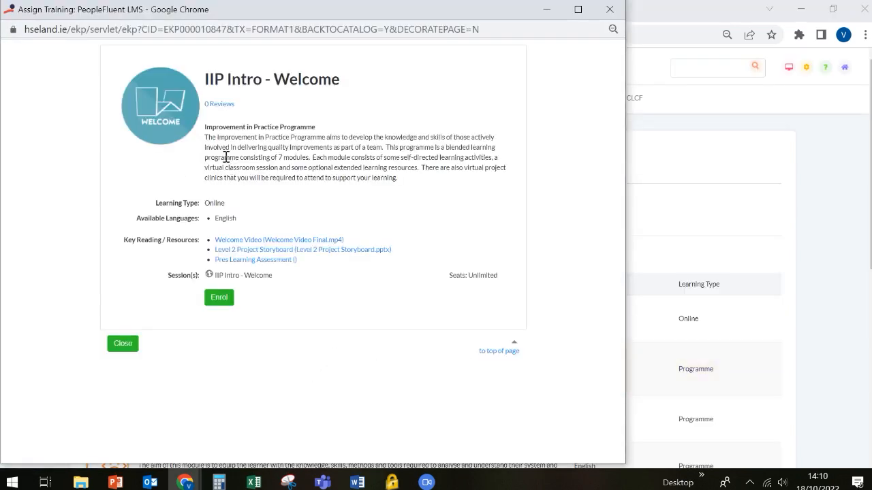
mouse_move(296, 174)
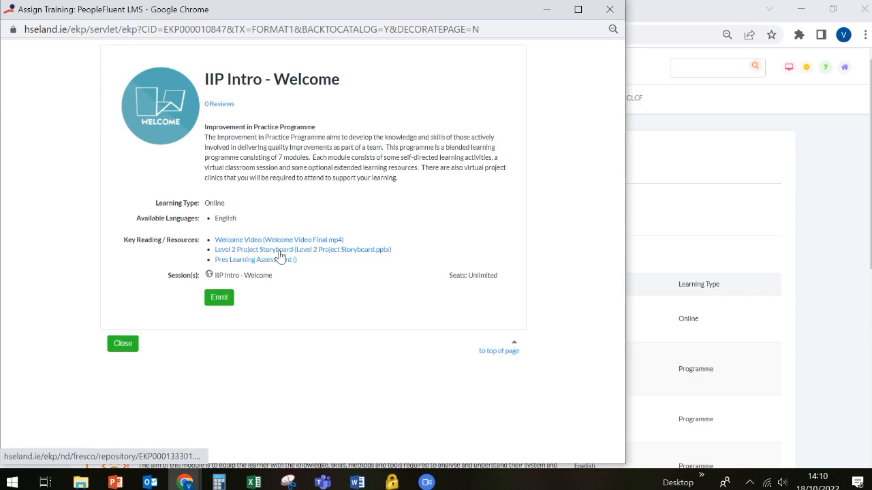
mouse_move(312, 287)
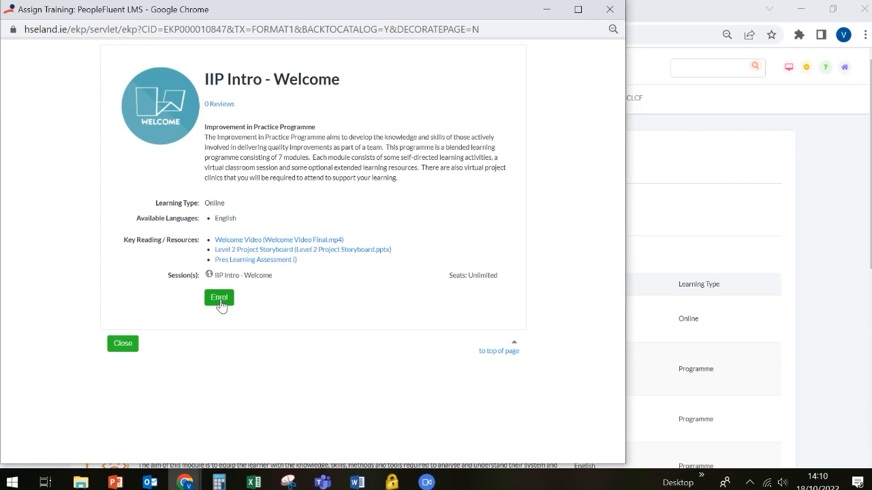
left_click(219, 297)
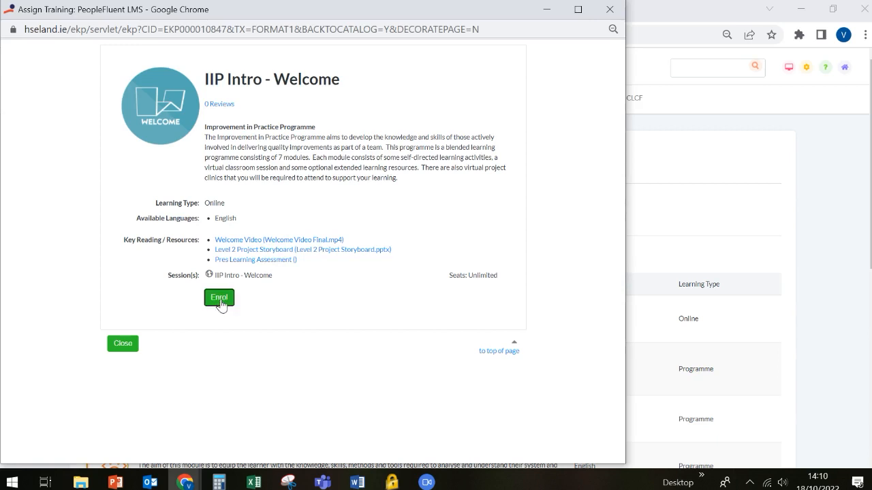
Request and confirm enrolment on IIP Intro - Welcome until Enrolment Successful appears
left_click(219, 298)
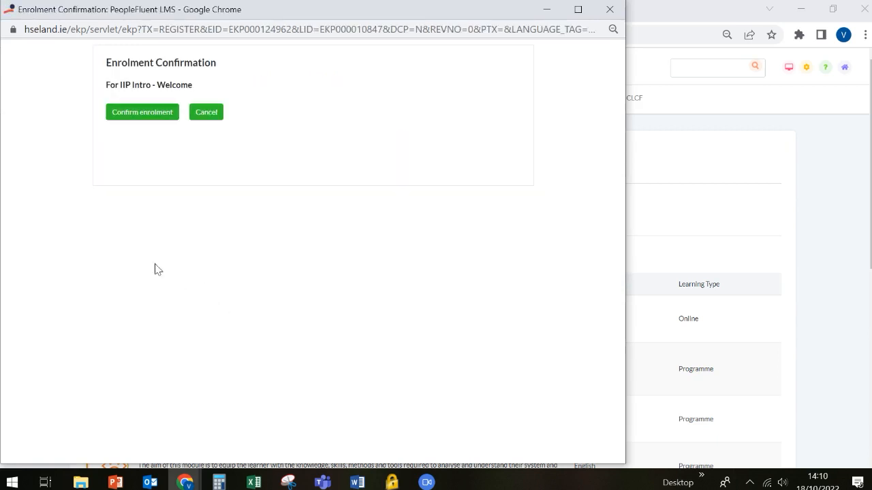
mouse_move(145, 135)
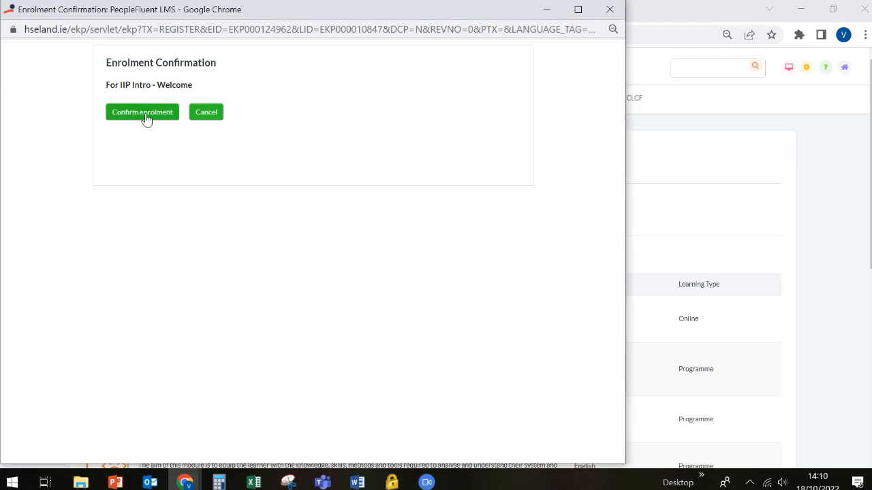
left_click(142, 111)
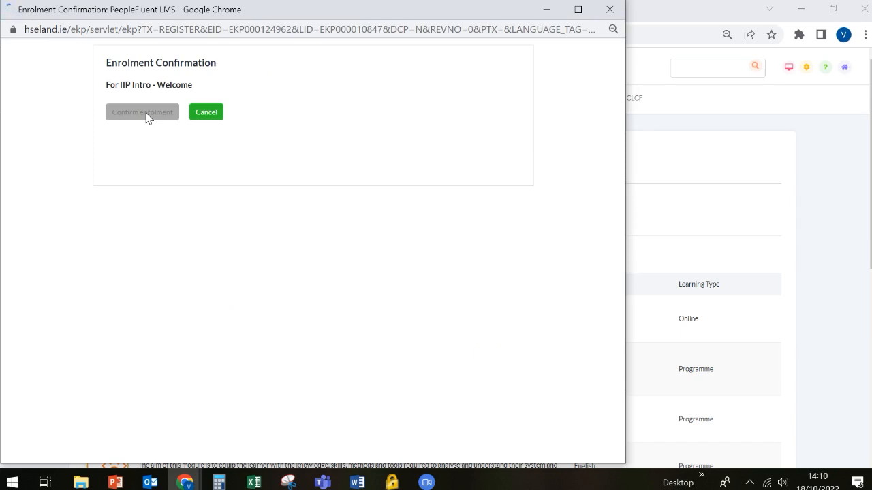
left_click(142, 112)
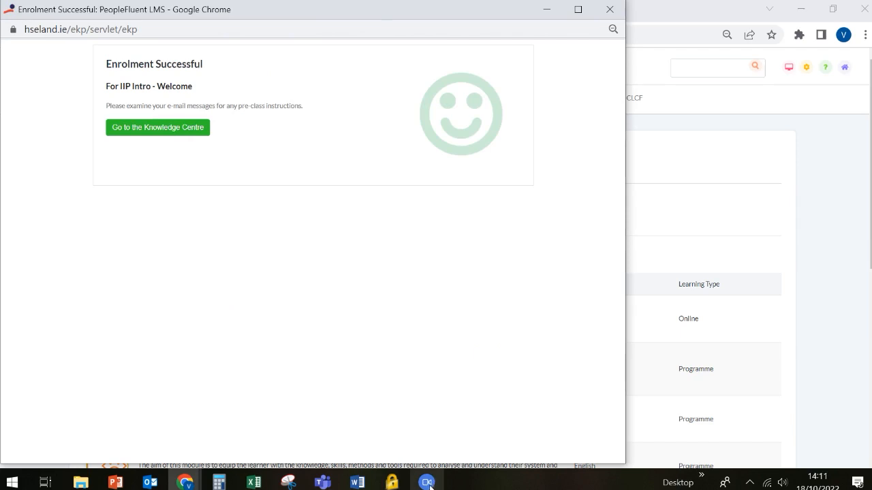
mouse_move(428, 482)
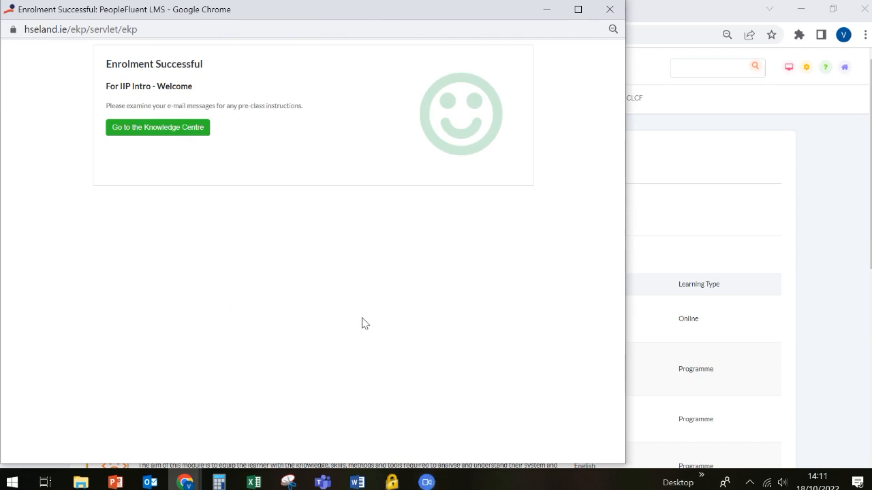
mouse_move(150, 137)
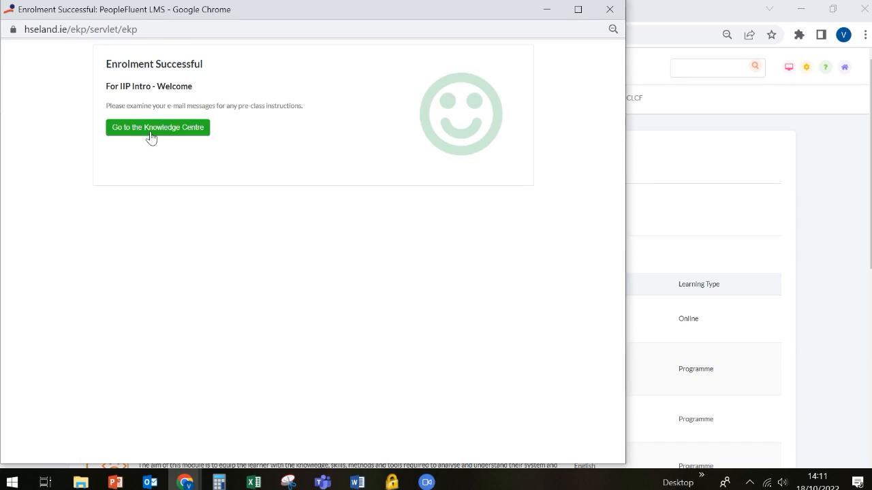
Open the IIP Intro - Welcome Knowledge Centre and scroll to its key resources
left_click(158, 127)
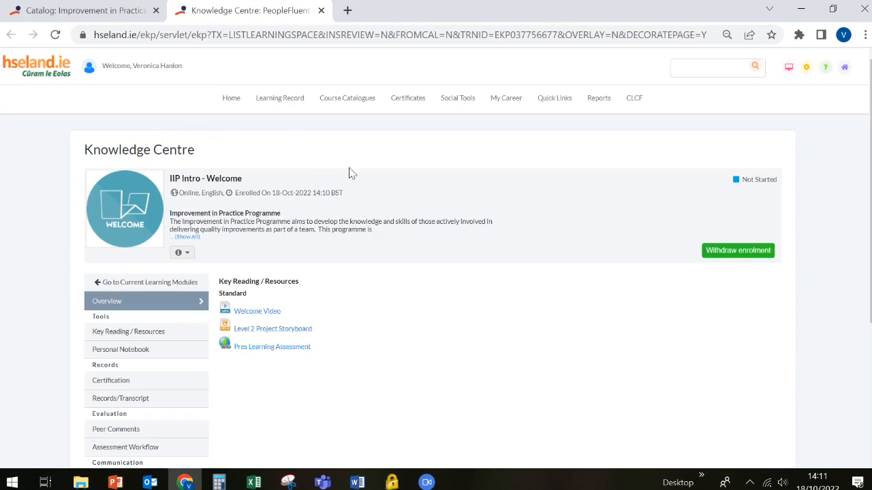
mouse_move(285, 224)
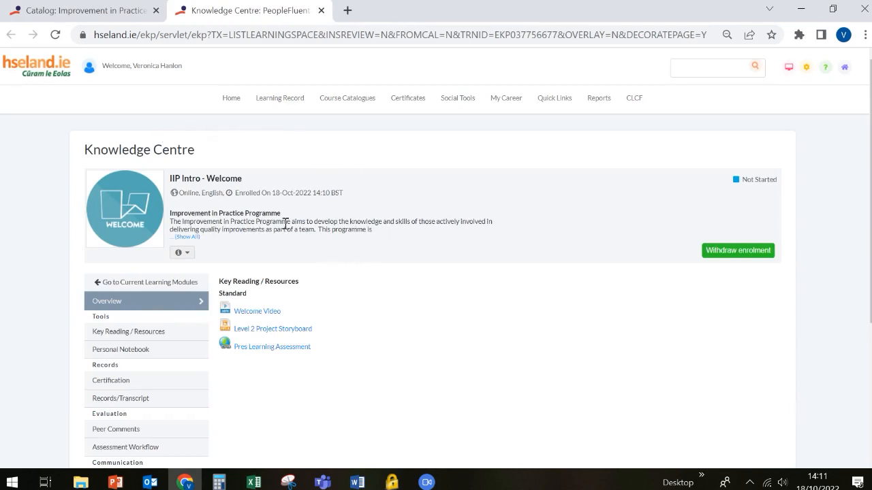
scroll("down", 3)
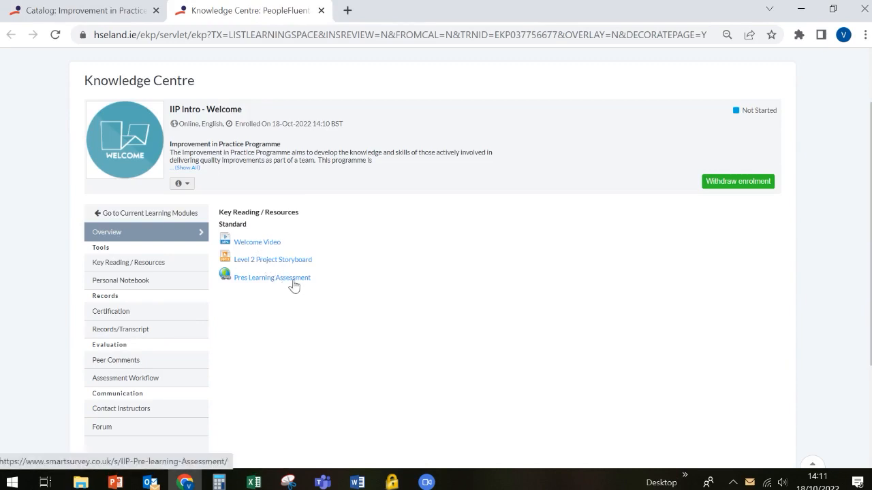
mouse_move(260, 245)
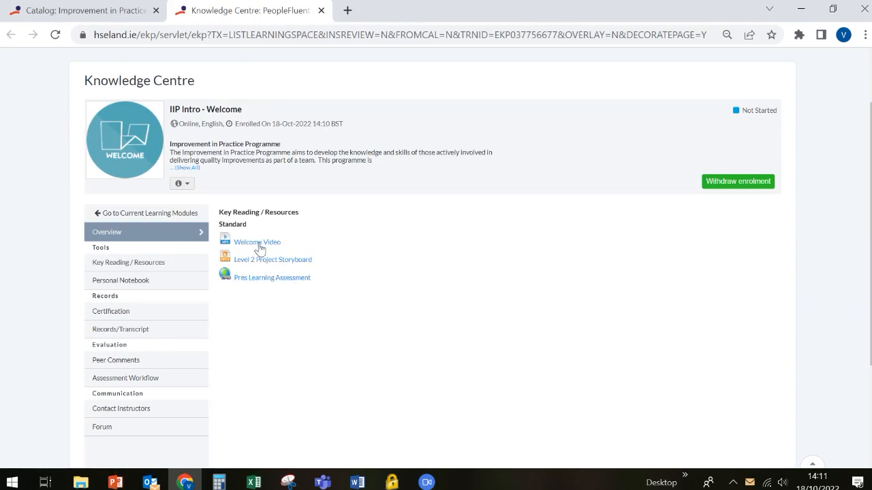
mouse_move(256, 242)
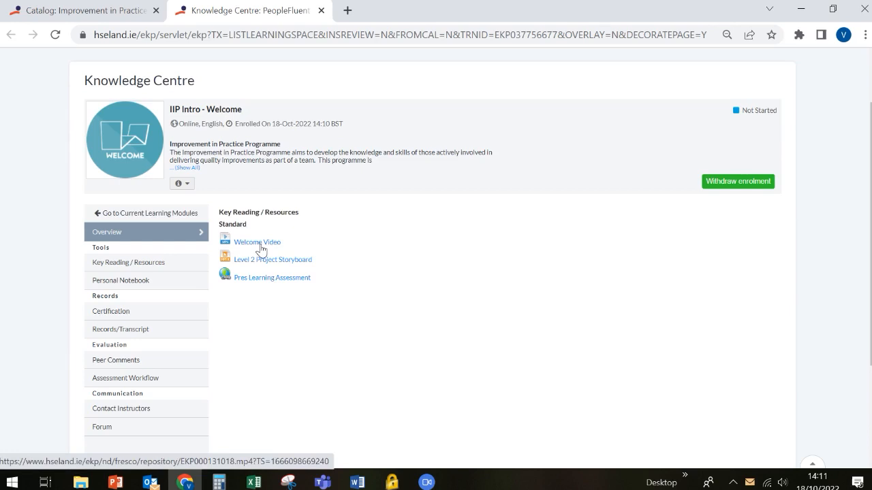
mouse_move(265, 265)
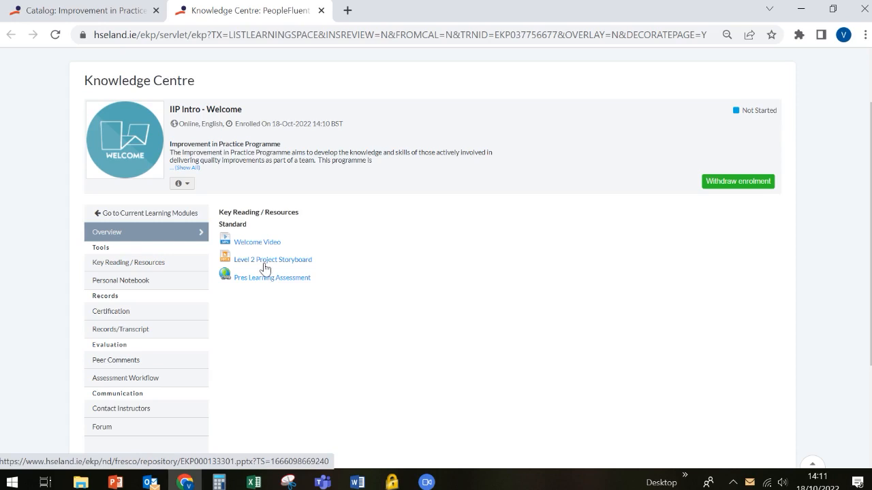
mouse_move(242, 279)
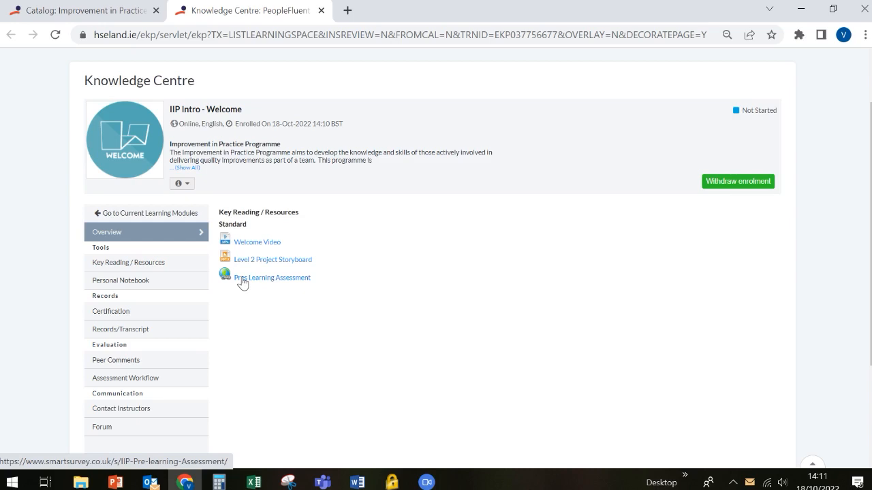
mouse_move(251, 251)
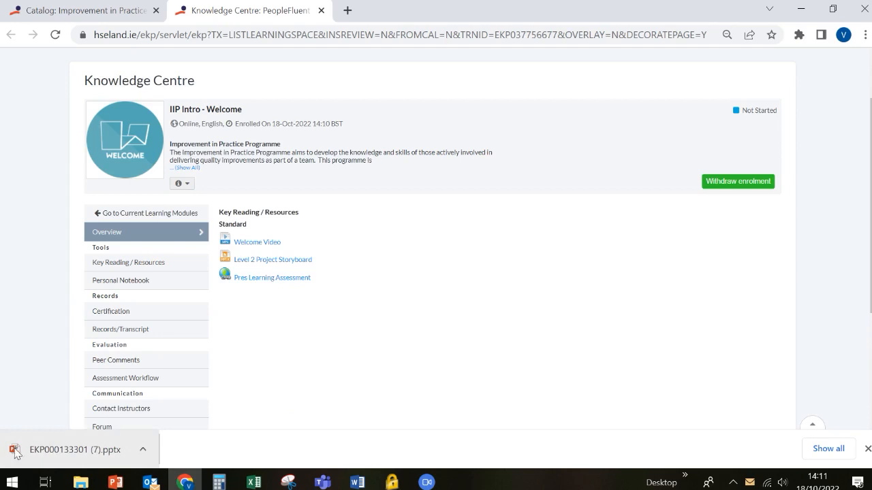
mouse_move(38, 457)
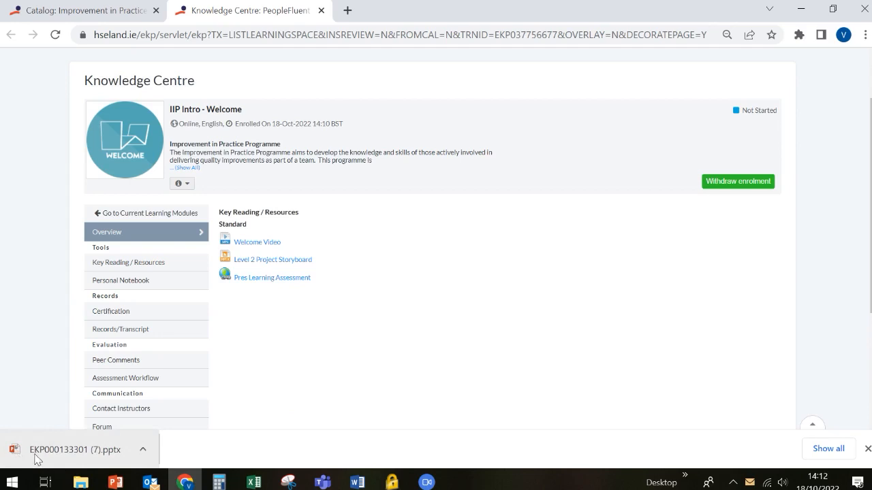
mouse_move(44, 458)
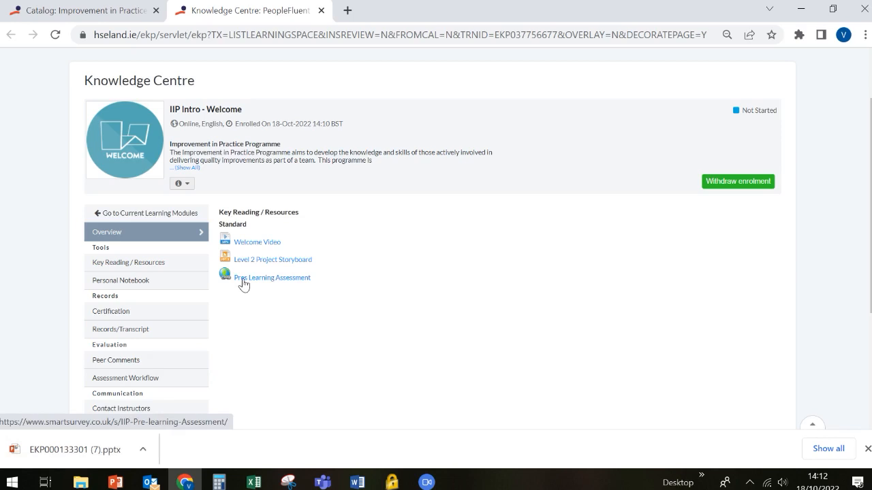
left_click(272, 277)
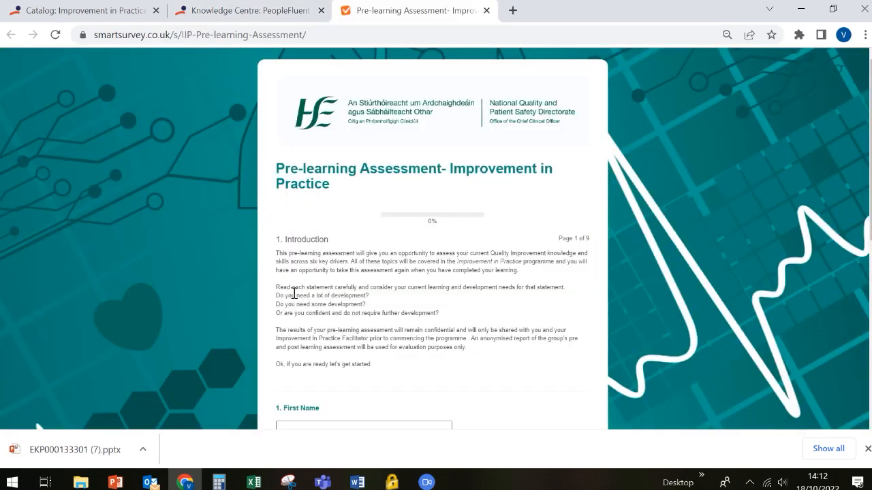
mouse_move(454, 52)
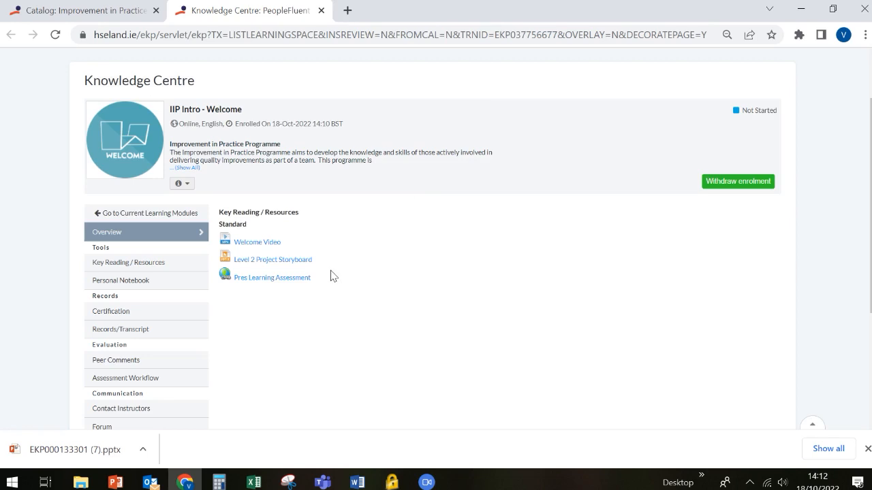
mouse_move(391, 294)
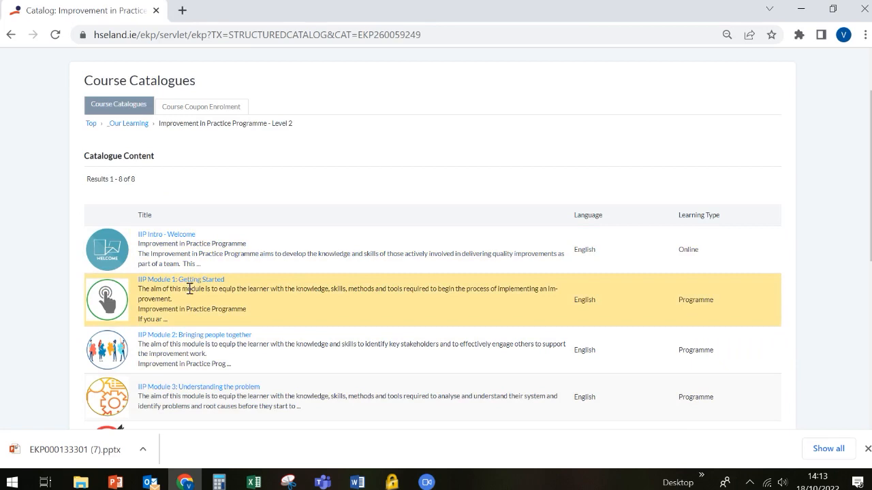
mouse_move(181, 279)
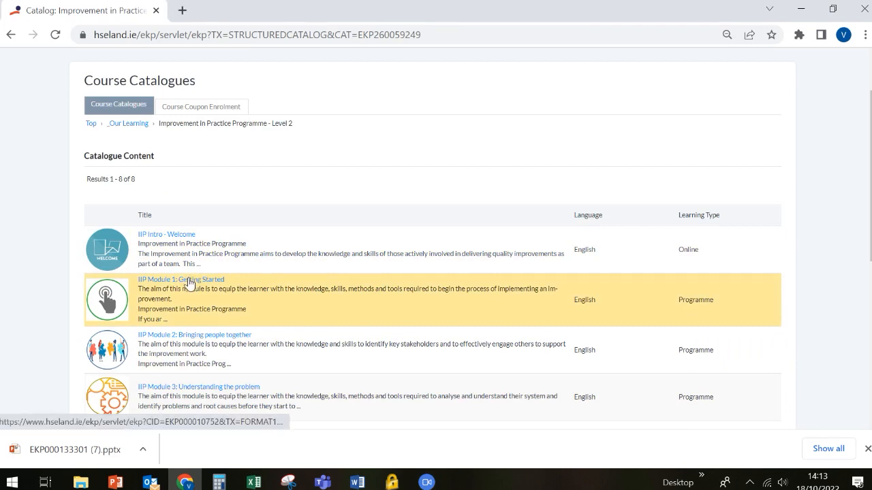
Open IIP Module 1: Getting Started details and scroll to its prerequisites and sessions
left_click(181, 279)
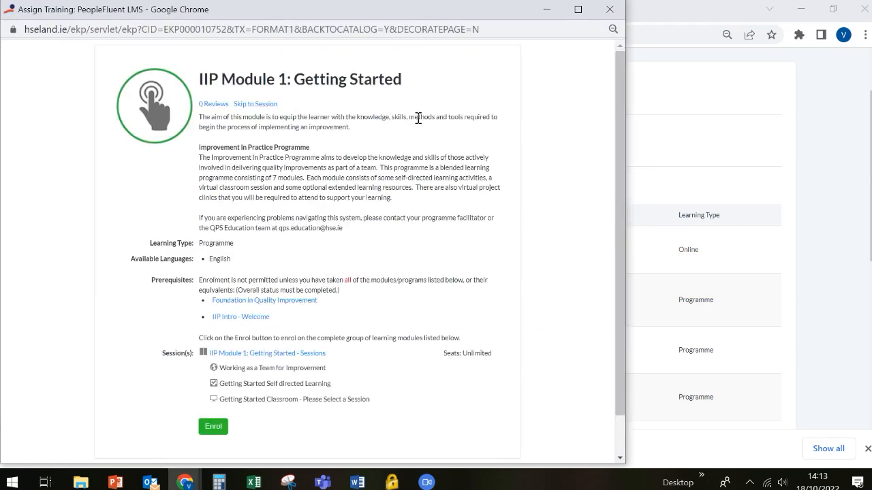
scroll("down", 3)
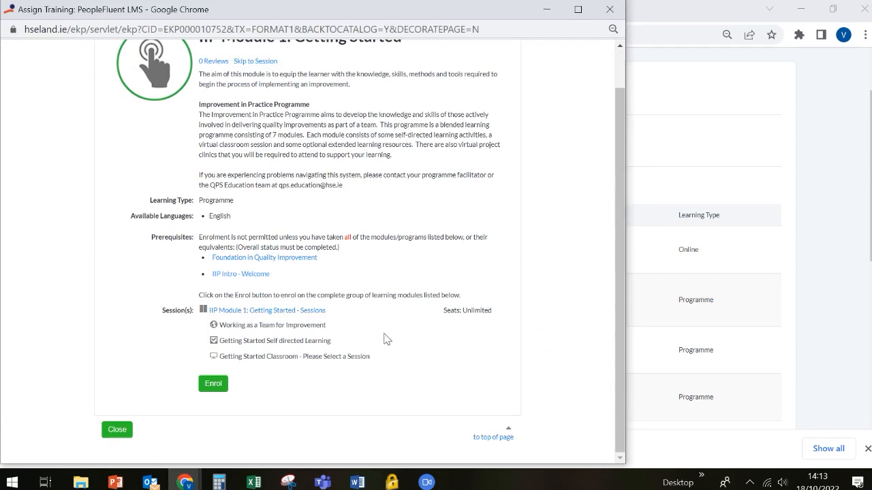
mouse_move(199, 298)
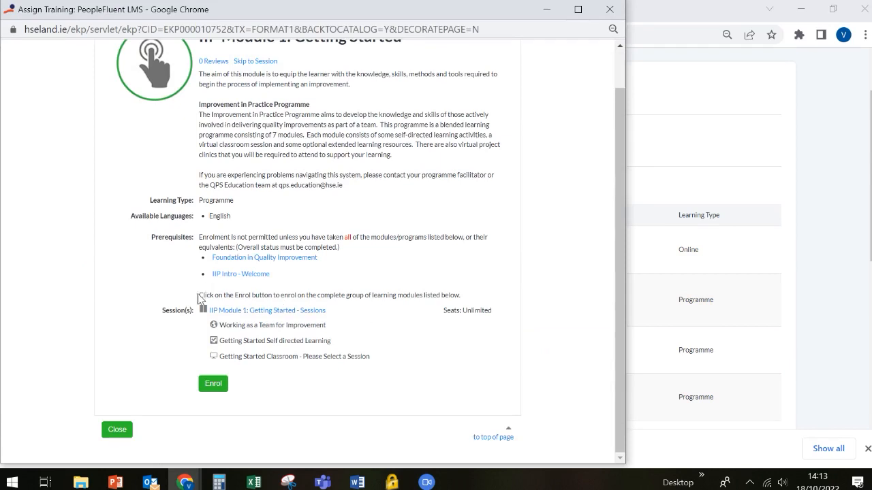
mouse_move(162, 264)
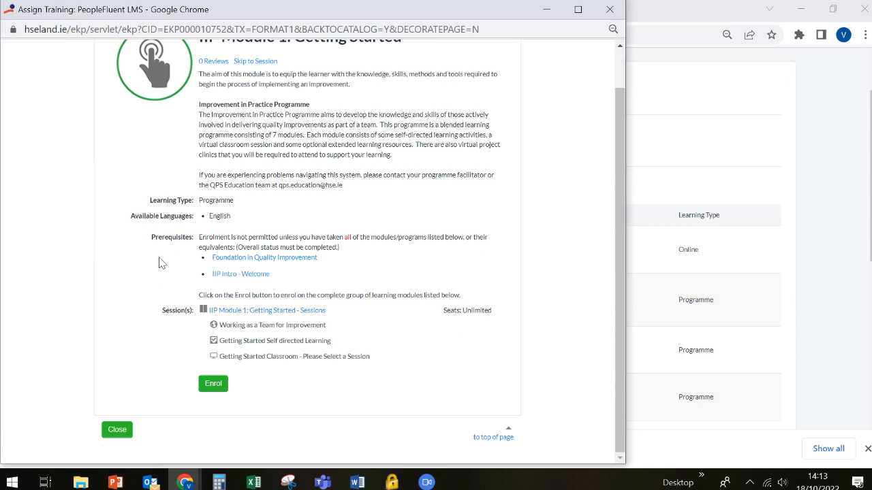
mouse_move(227, 265)
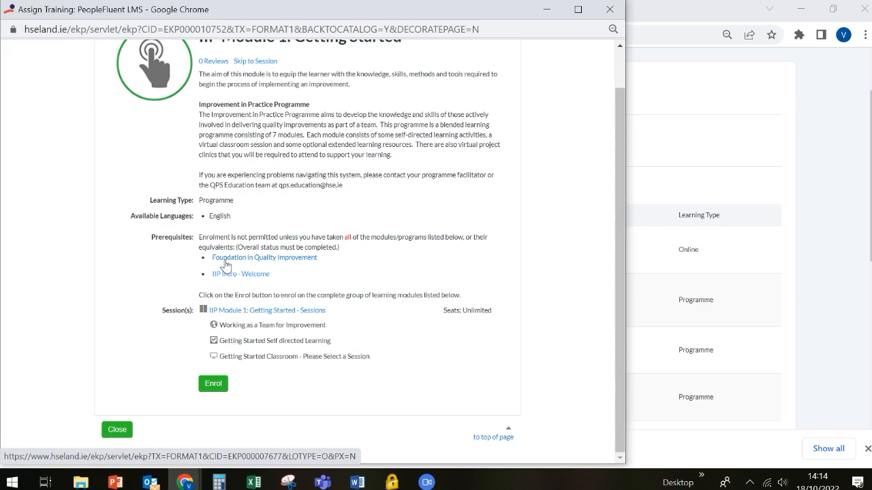
mouse_move(364, 401)
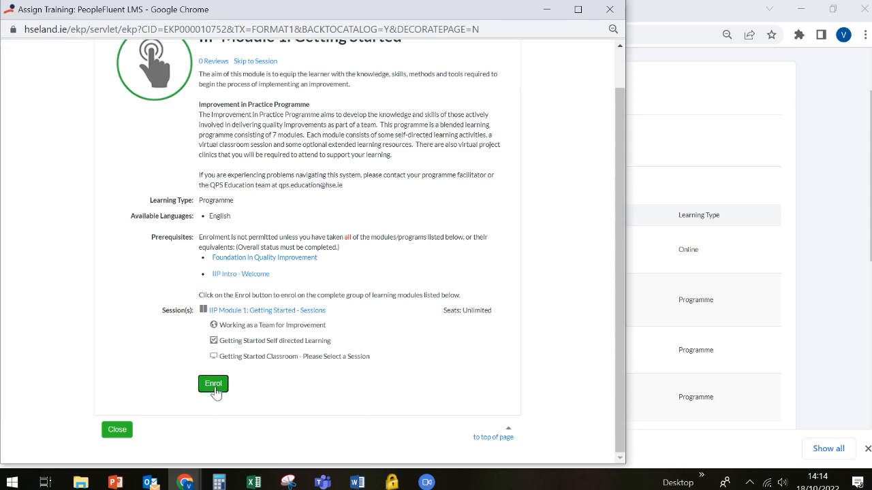
Attempt enrolment on IIP Module 1: Getting Started, getting an Enrolment Failed message
left_click(213, 383)
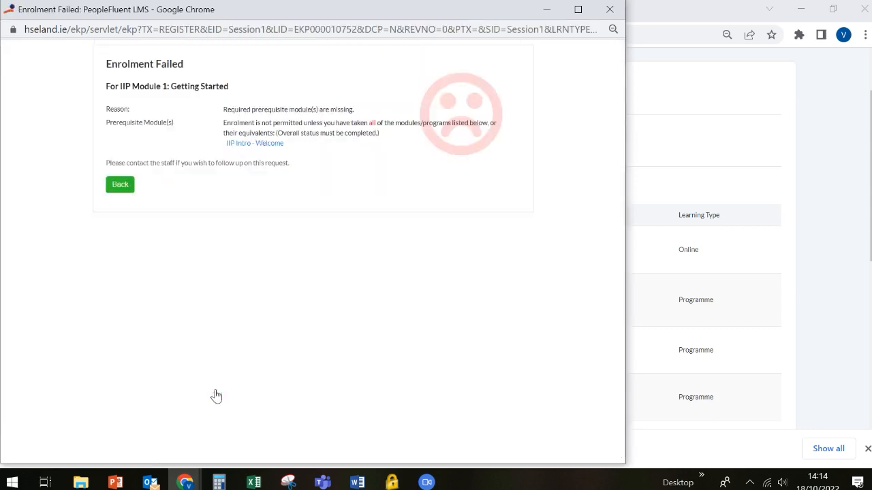
mouse_move(380, 189)
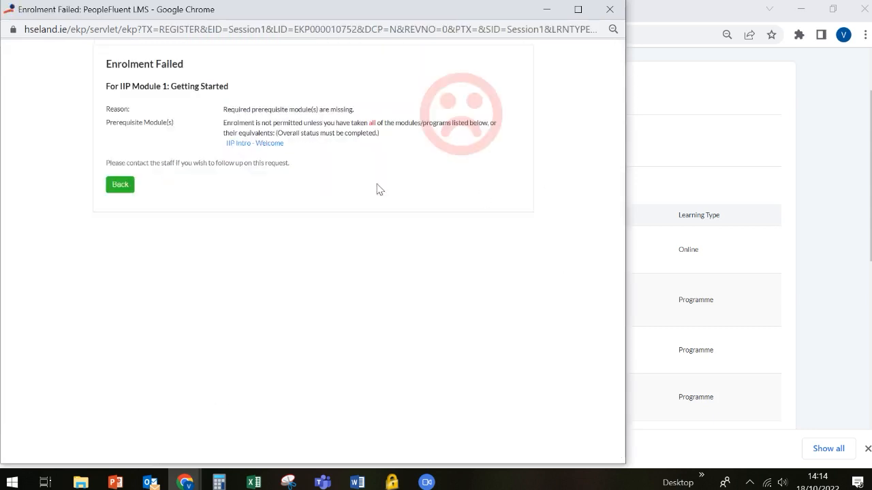
mouse_move(475, 195)
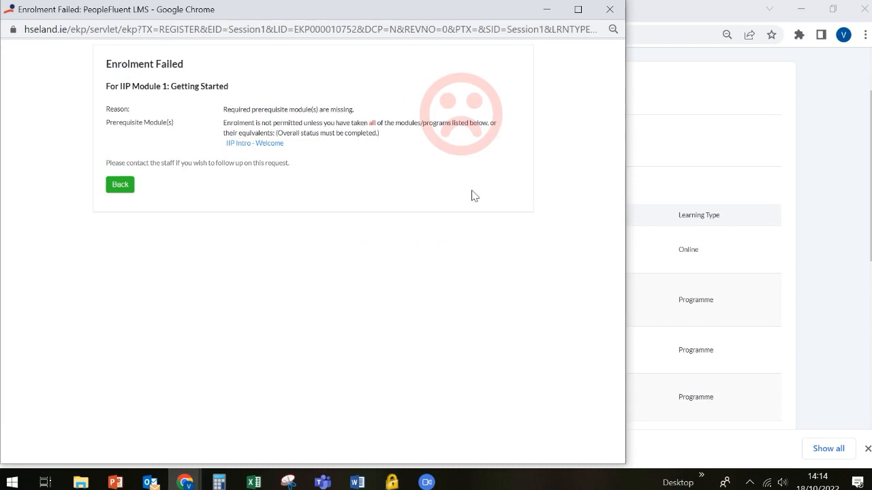
mouse_move(174, 79)
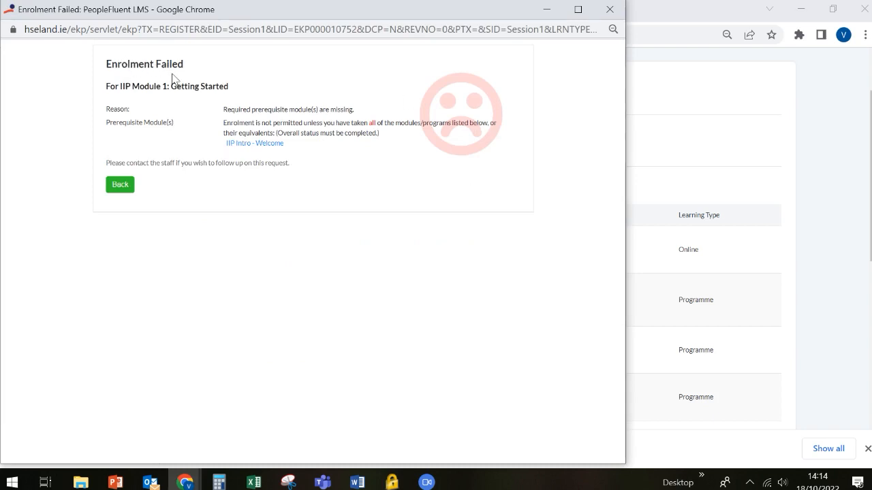
mouse_move(285, 134)
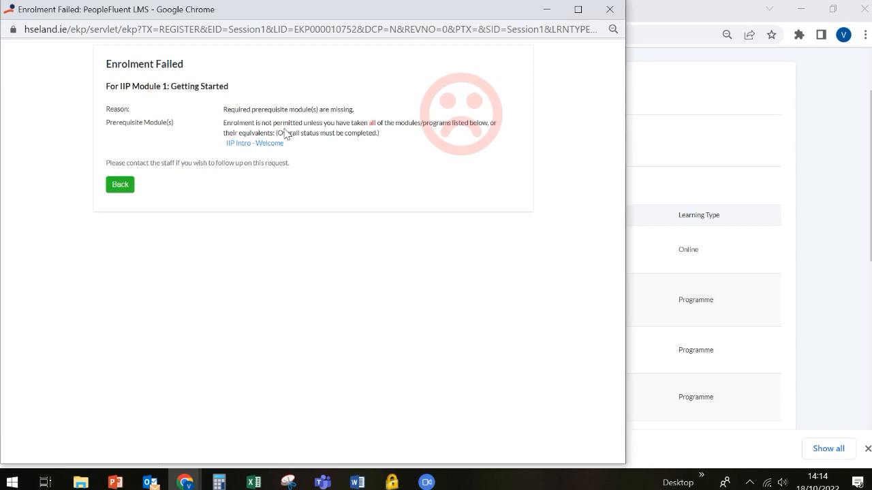
mouse_move(254, 143)
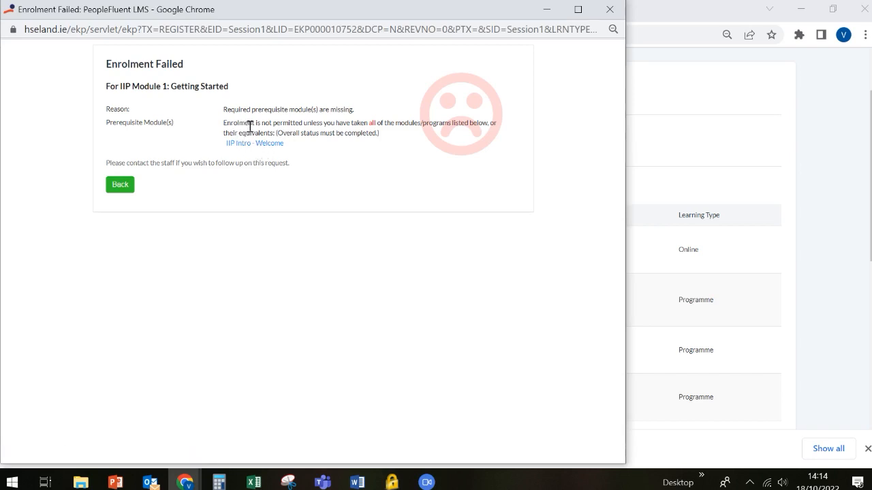
mouse_move(230, 151)
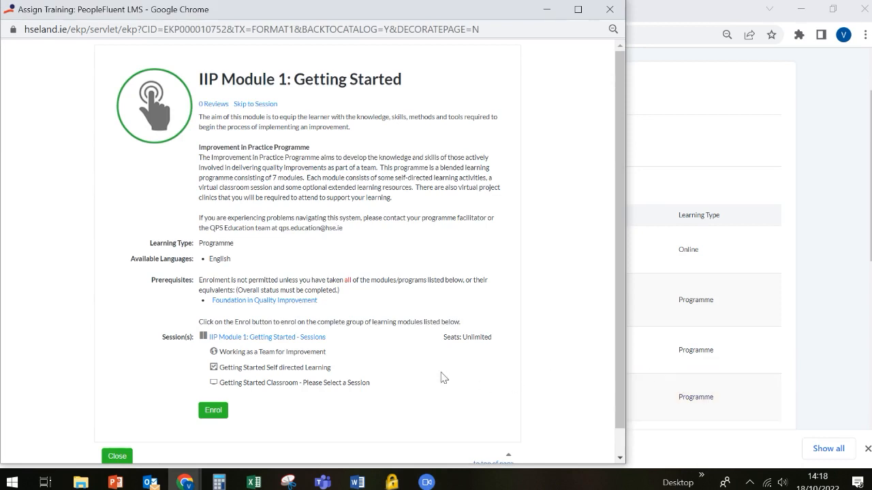
mouse_move(297, 277)
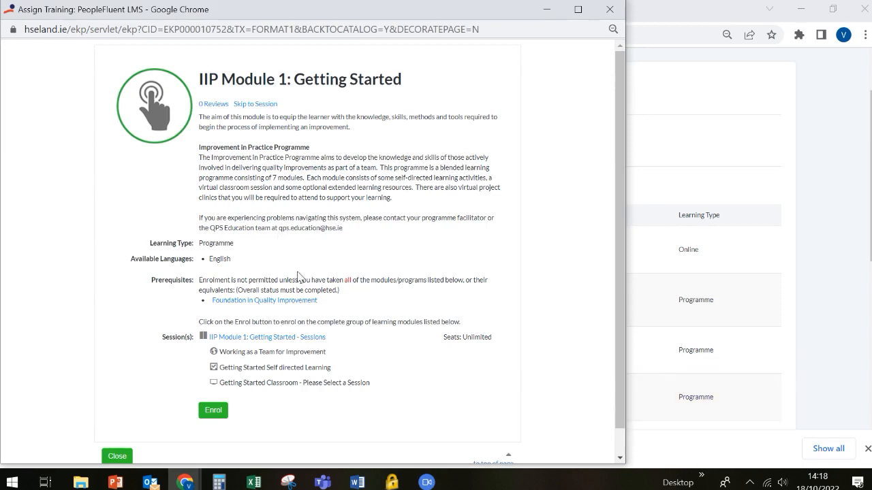
mouse_move(314, 291)
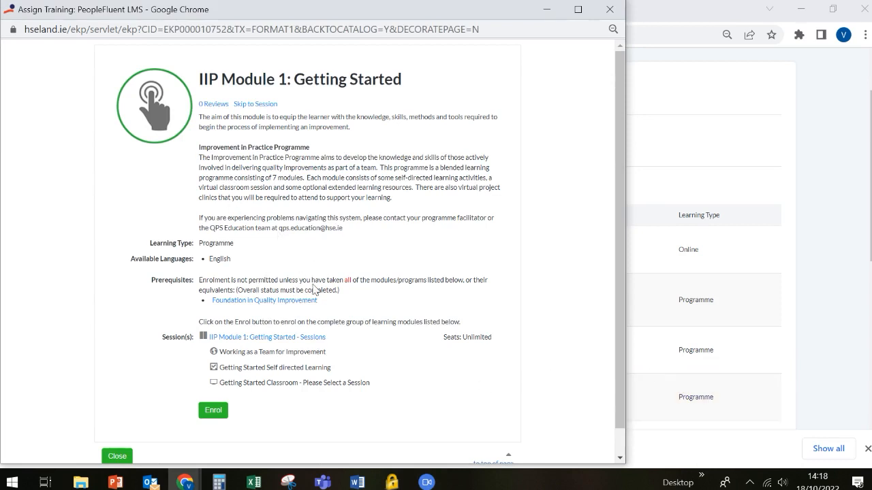
mouse_move(254, 280)
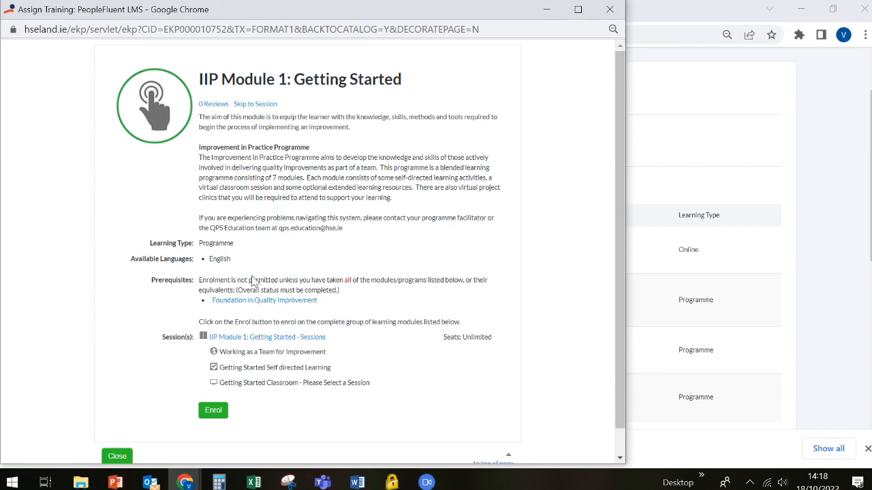
mouse_move(313, 407)
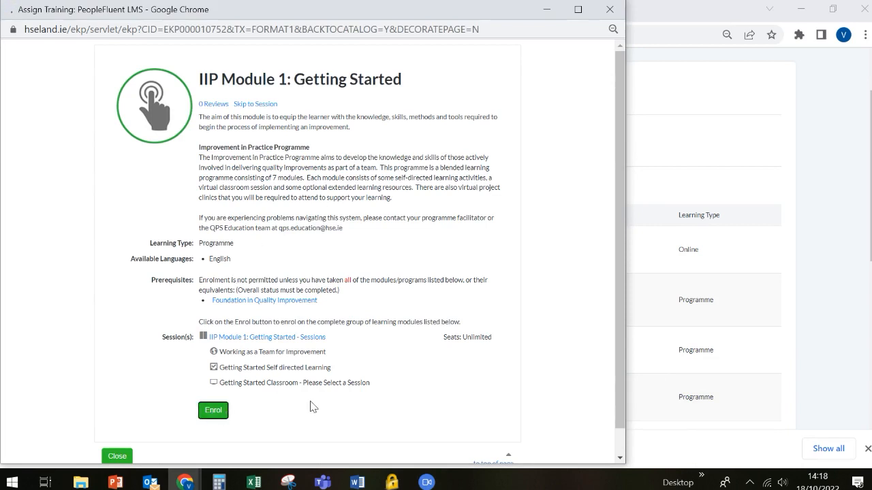
Enrol on IIP Module 1: Getting Started and confirm the enrolment
left_click(212, 410)
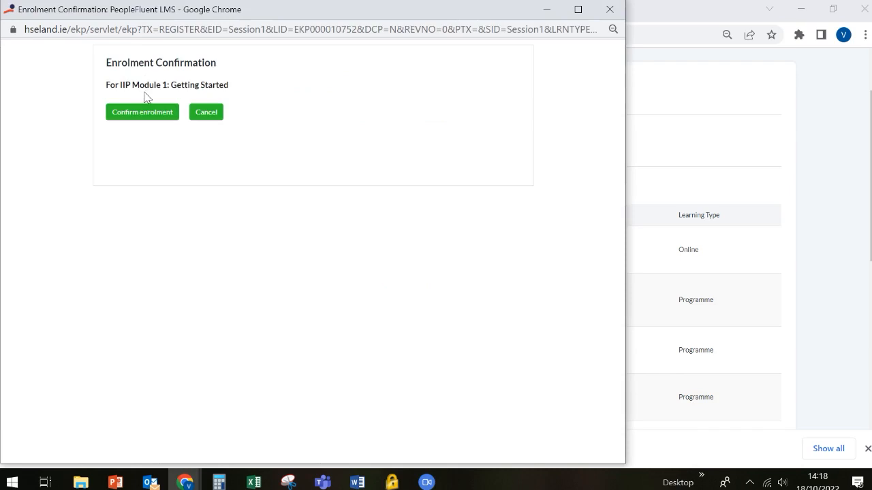
mouse_move(138, 121)
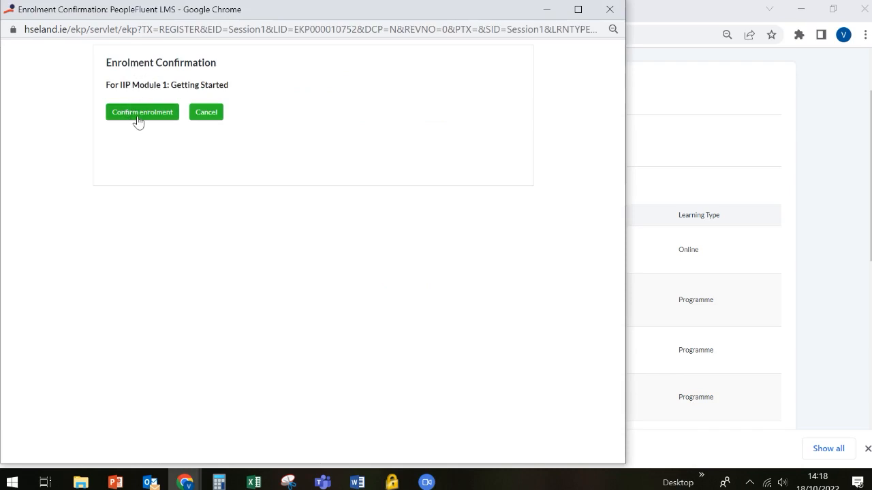
left_click(142, 112)
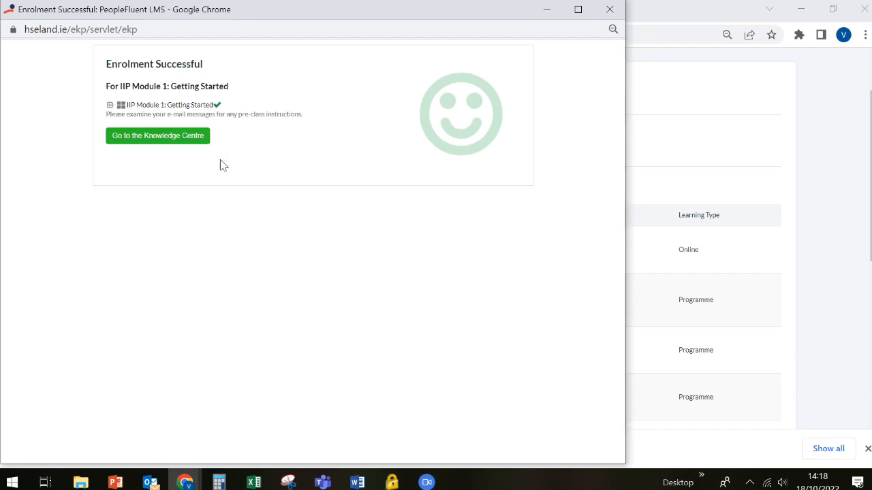
Open the IIP Module 1 Knowledge Centre and review its modules and Key Reading sections
left_click(157, 136)
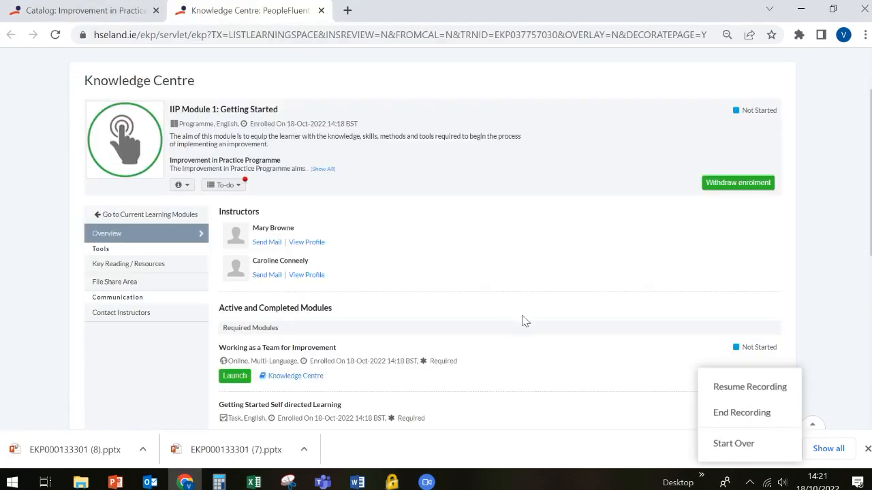
mouse_move(263, 124)
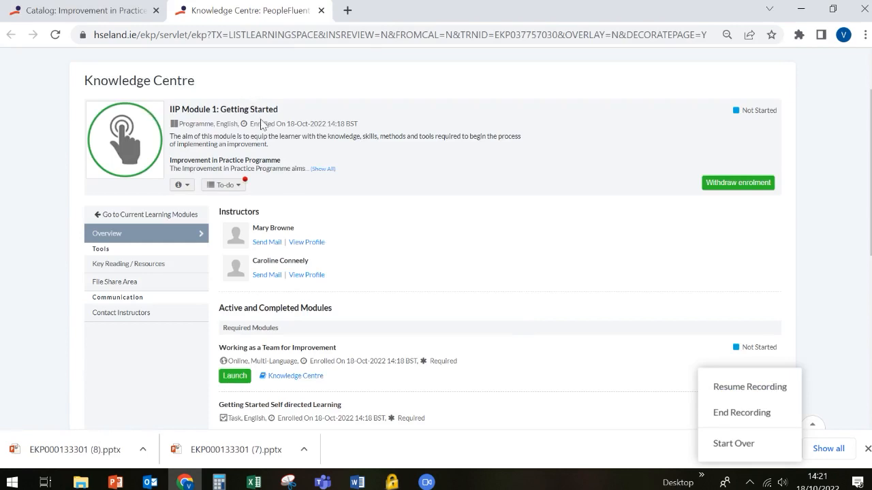
scroll("down", 3)
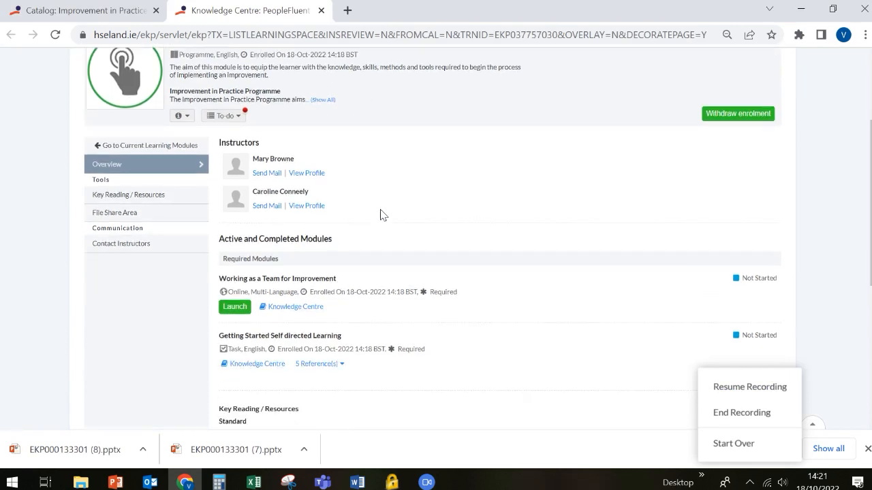
mouse_move(340, 184)
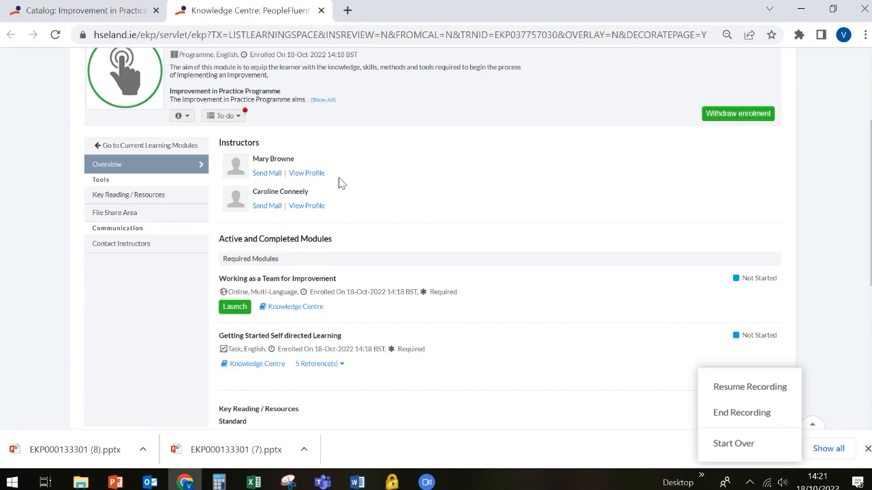
mouse_move(346, 160)
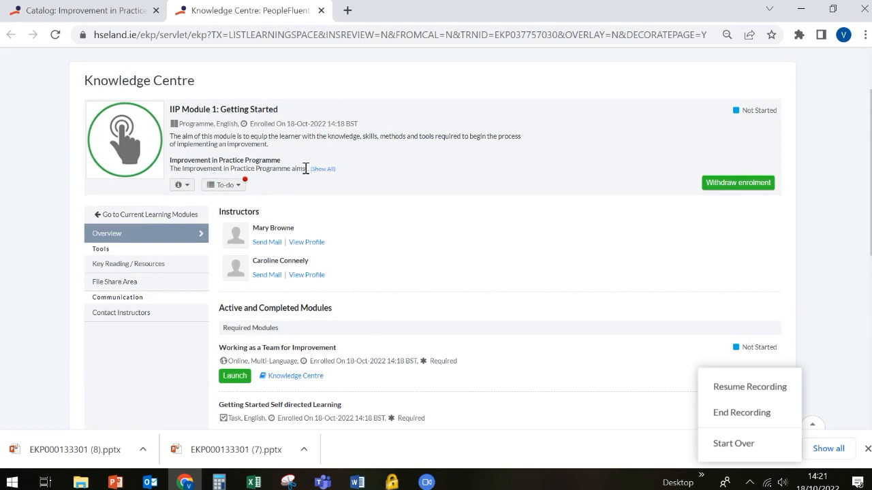
mouse_move(266, 242)
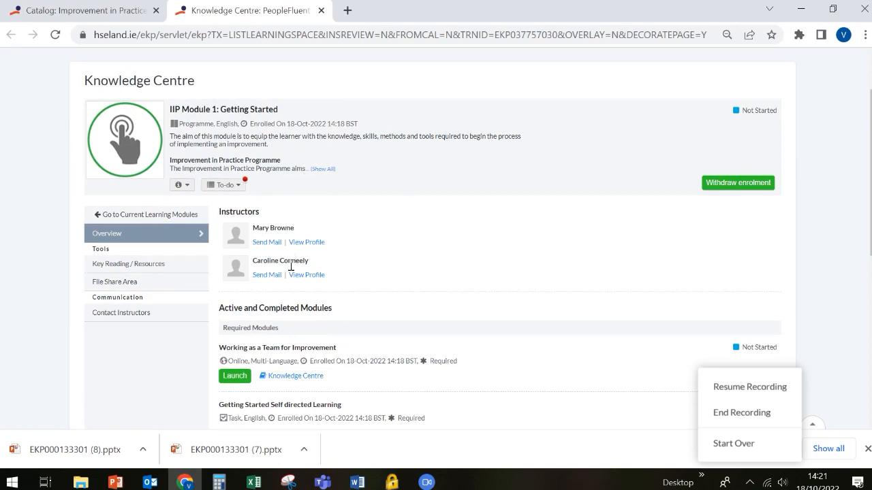
scroll("down", 3)
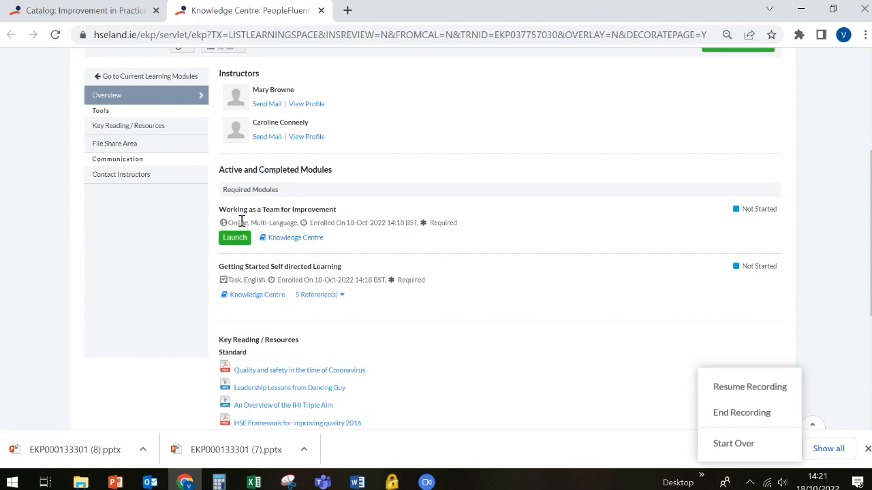
mouse_move(266, 213)
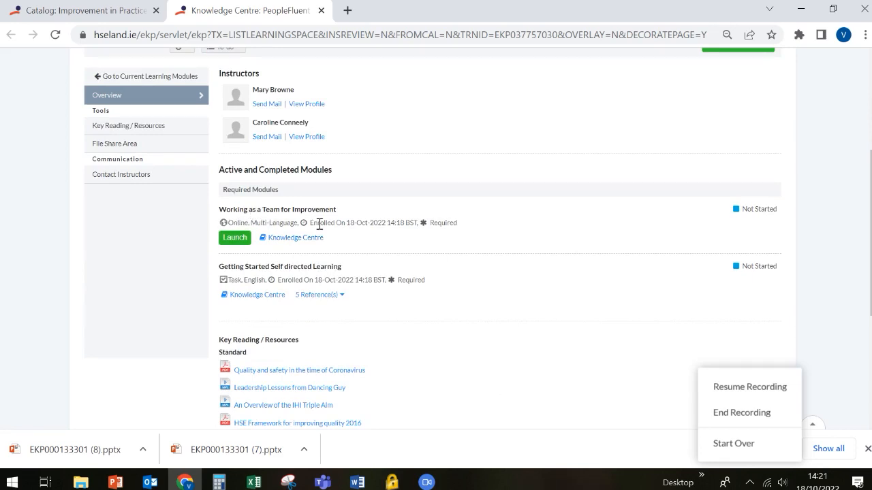
mouse_move(310, 230)
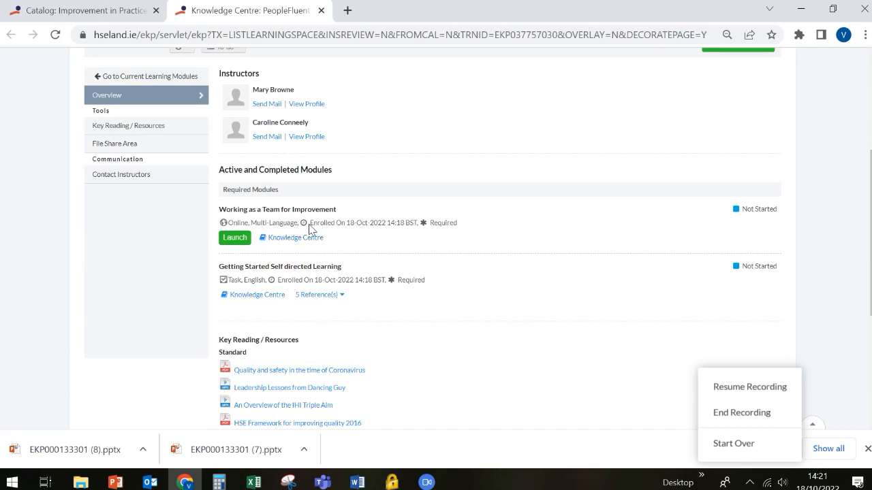
mouse_move(708, 227)
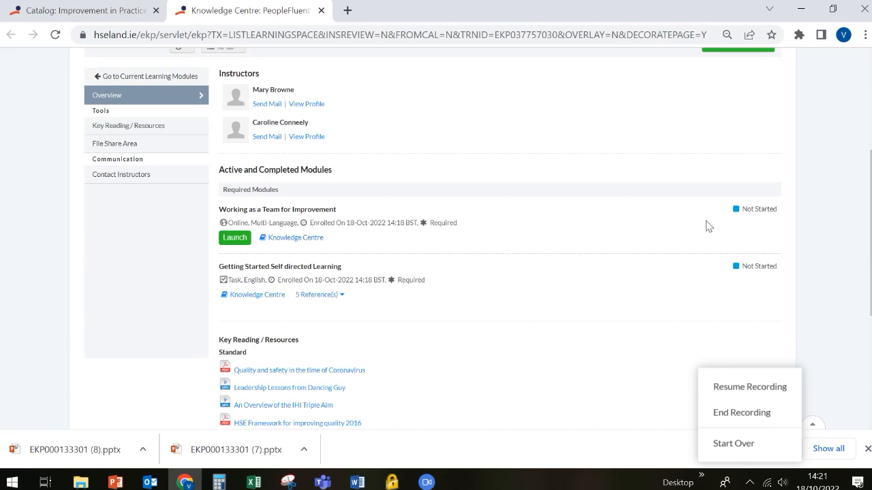
mouse_move(751, 227)
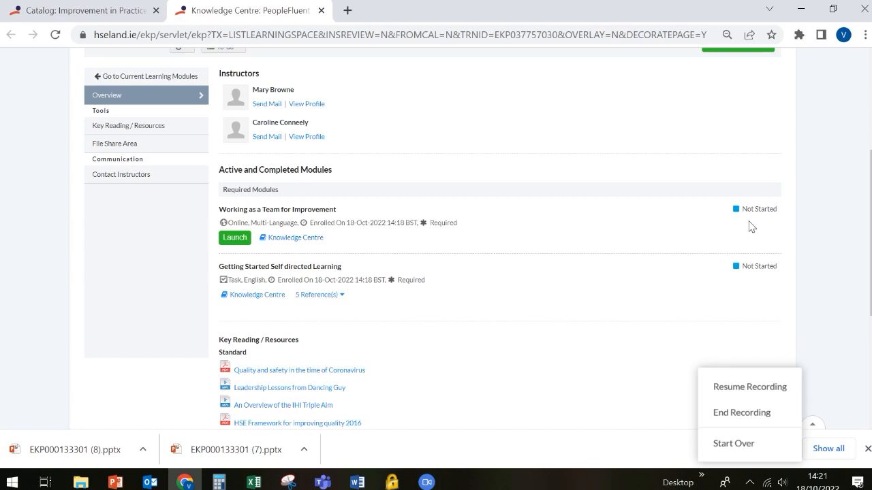
mouse_move(211, 252)
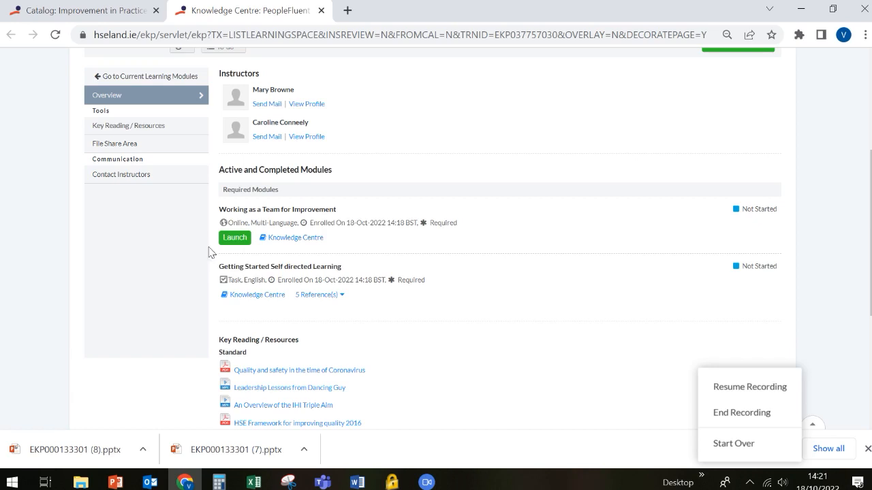
mouse_move(235, 245)
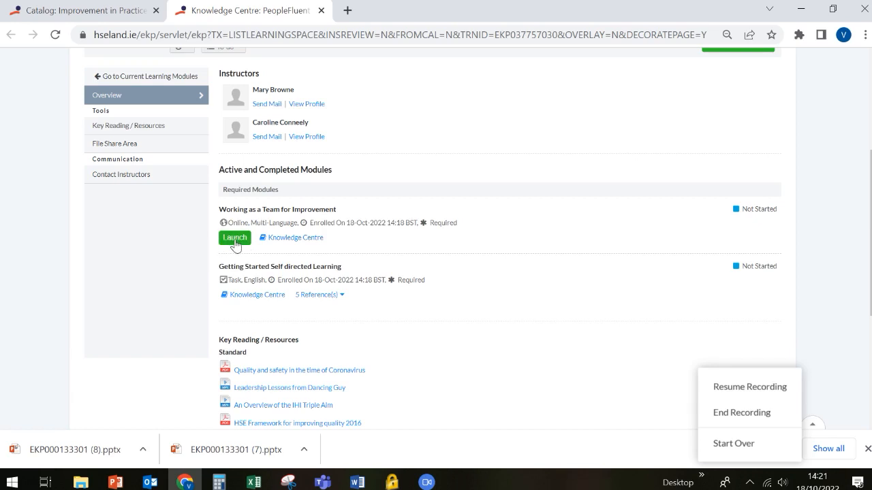
mouse_move(239, 243)
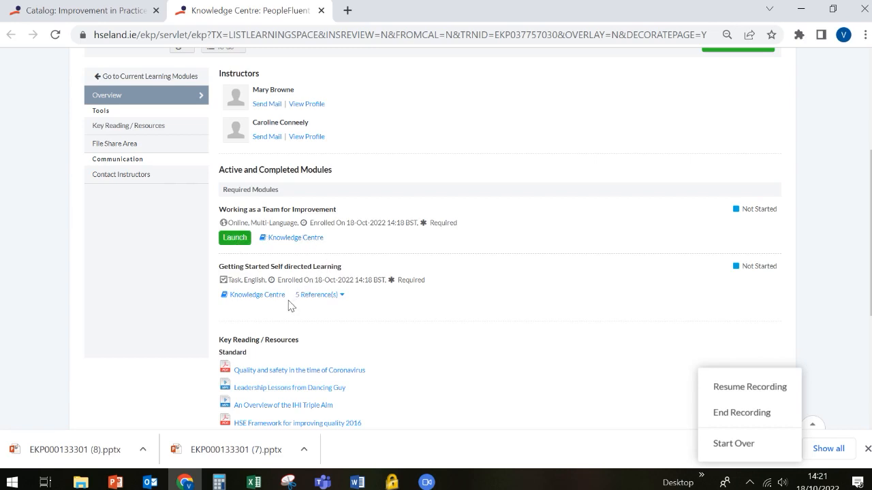
mouse_move(250, 308)
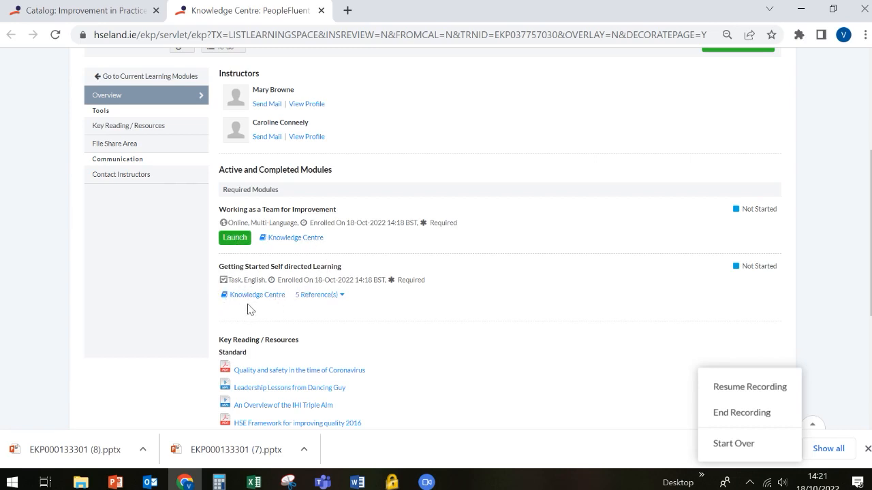
mouse_move(240, 278)
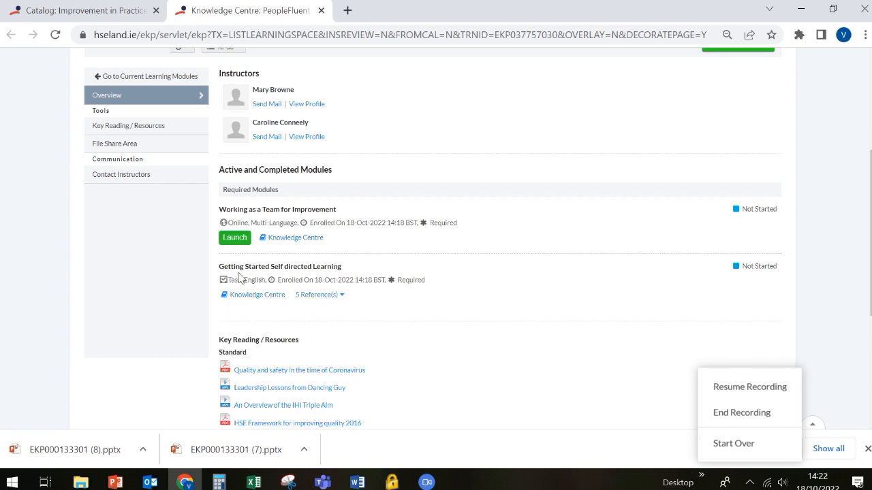
mouse_move(317, 266)
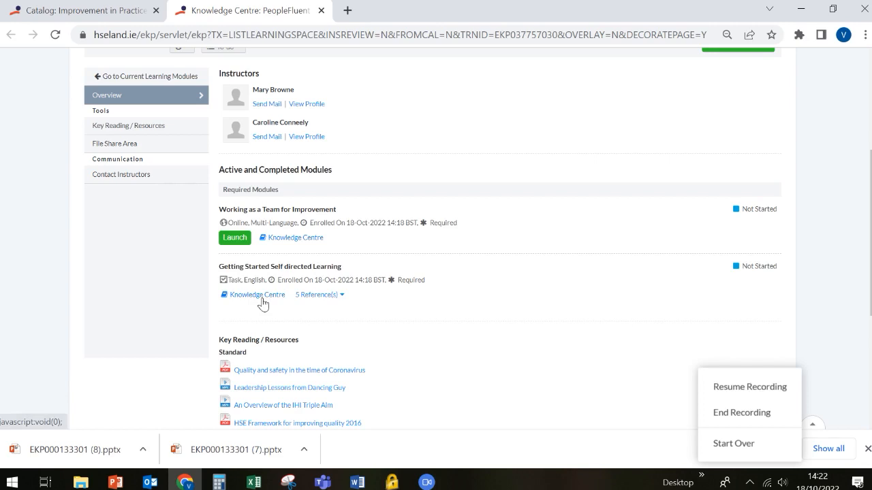
mouse_move(287, 303)
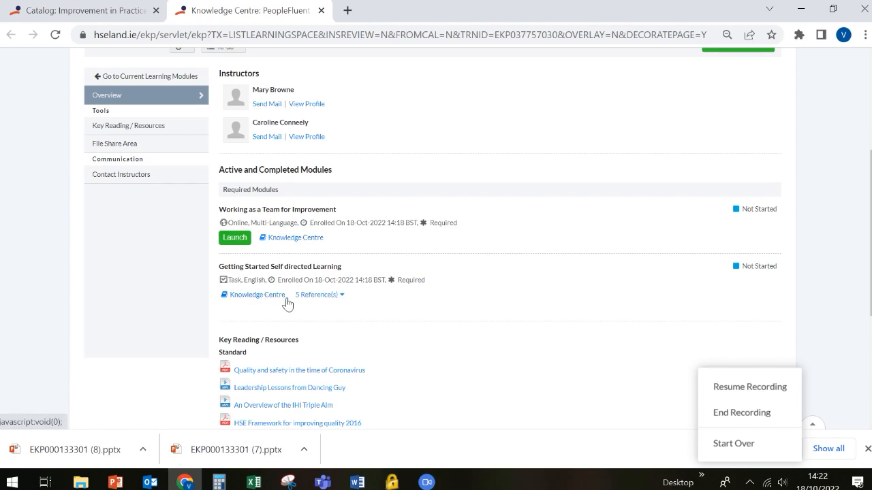
mouse_move(305, 298)
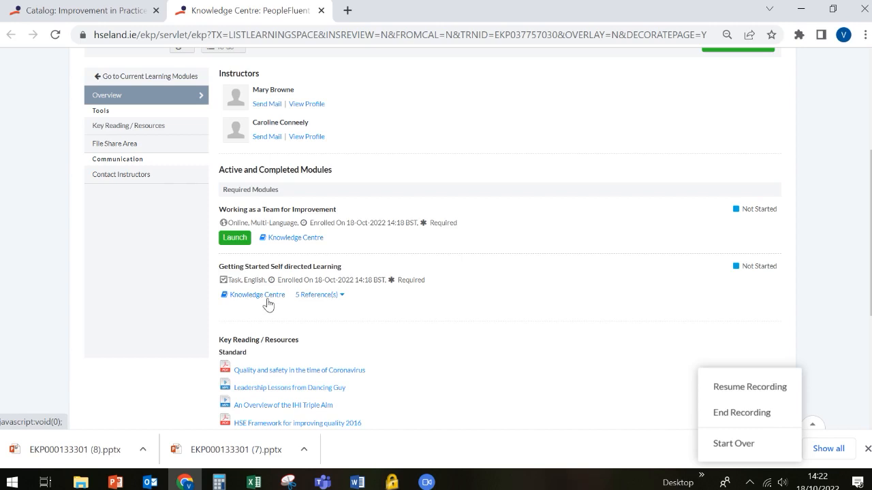
mouse_move(749, 285)
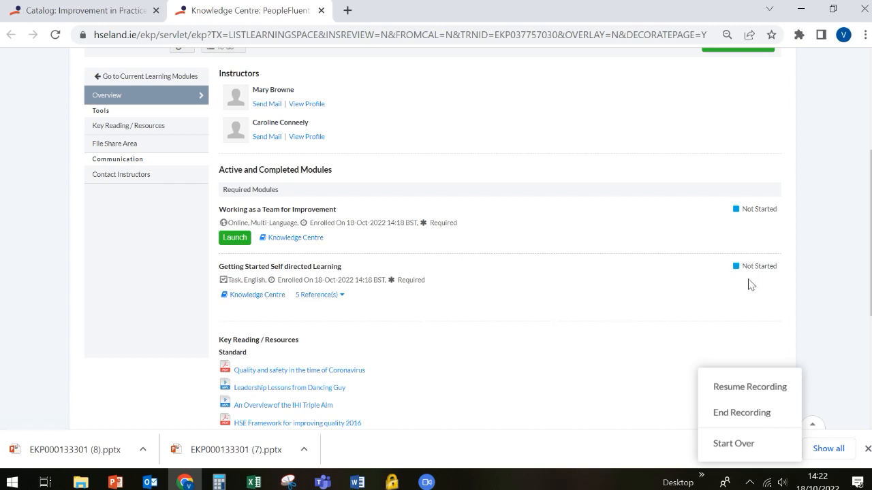
mouse_move(235, 237)
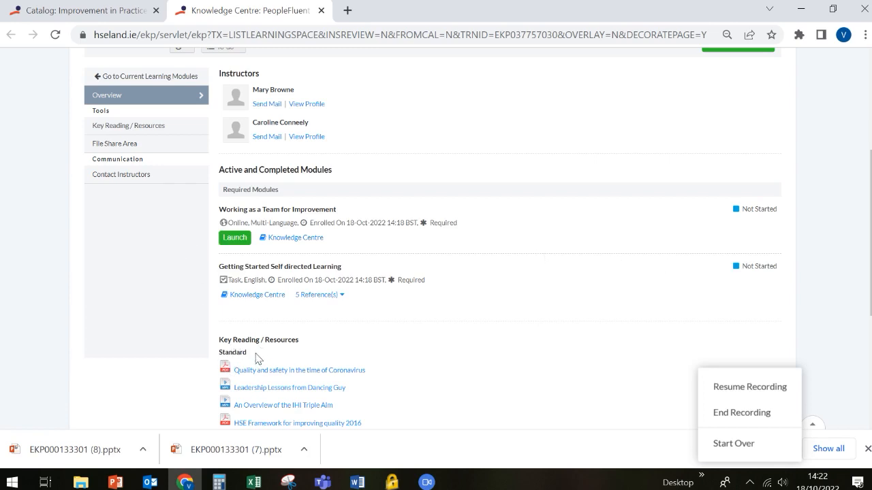
mouse_move(260, 354)
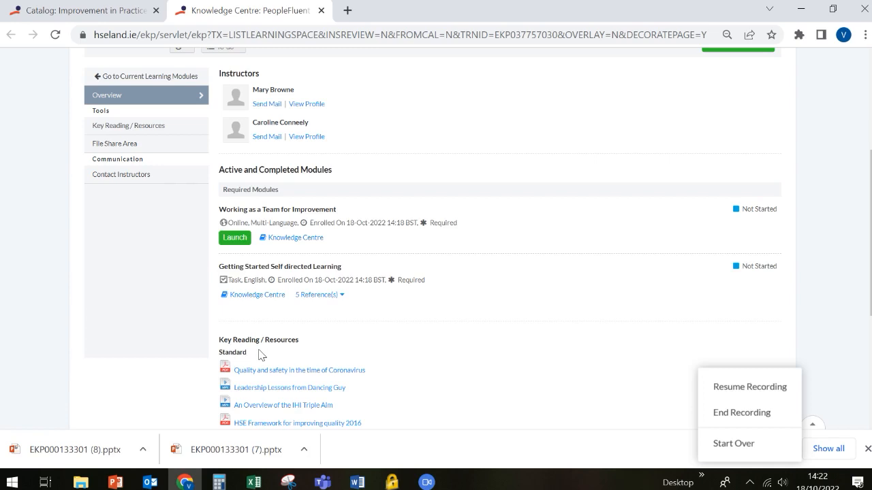
scroll("down", 3)
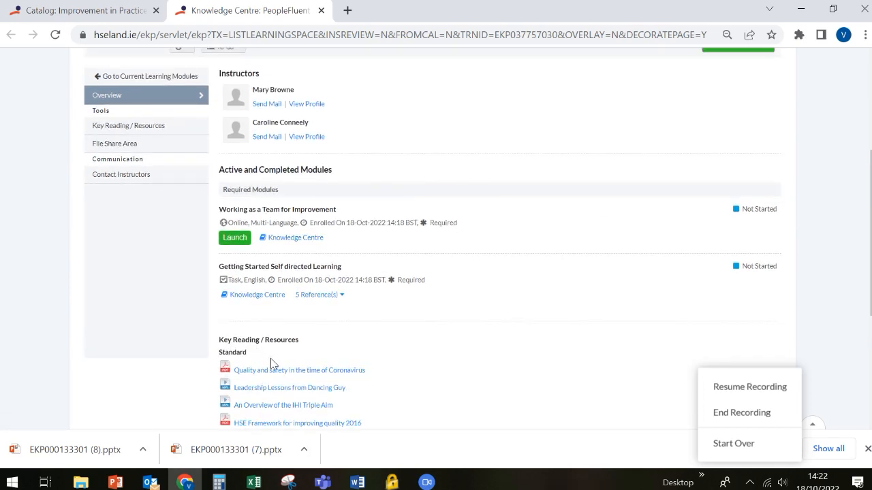
mouse_move(288, 371)
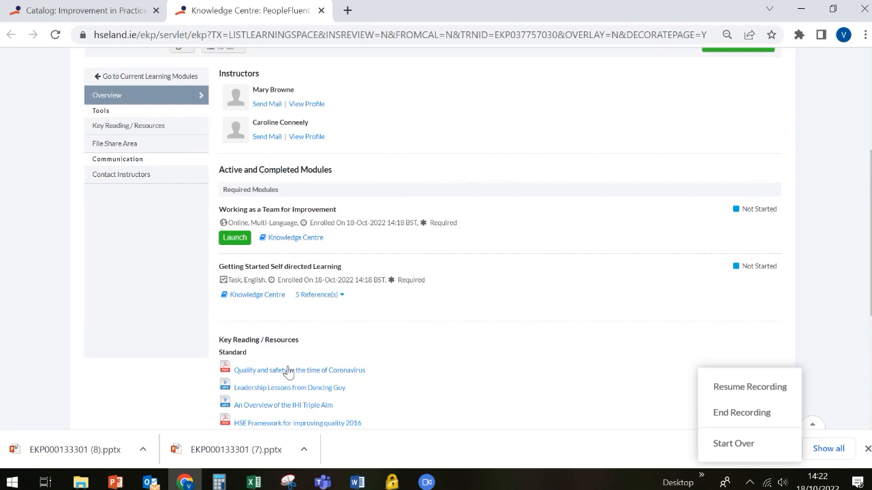
mouse_move(317, 368)
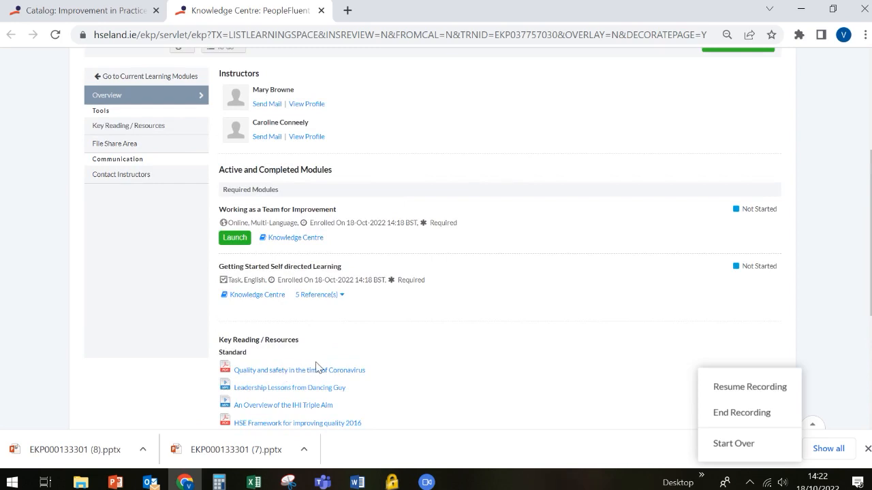
mouse_move(352, 388)
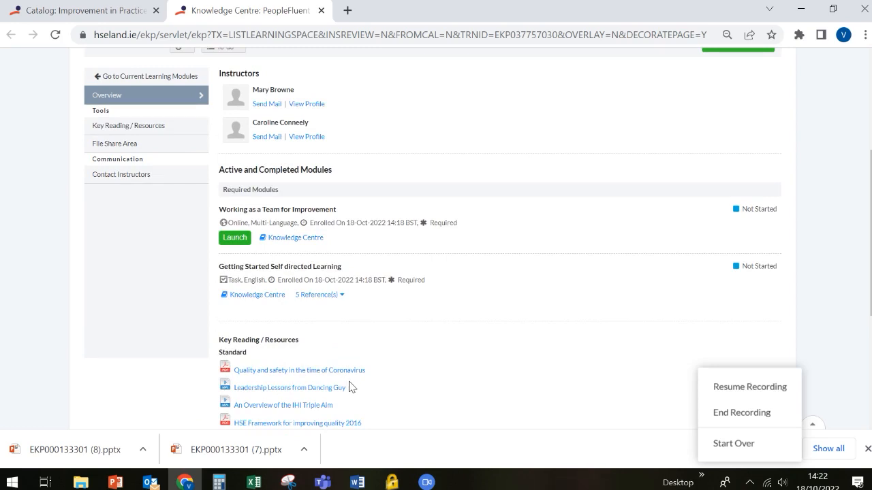
mouse_move(317, 392)
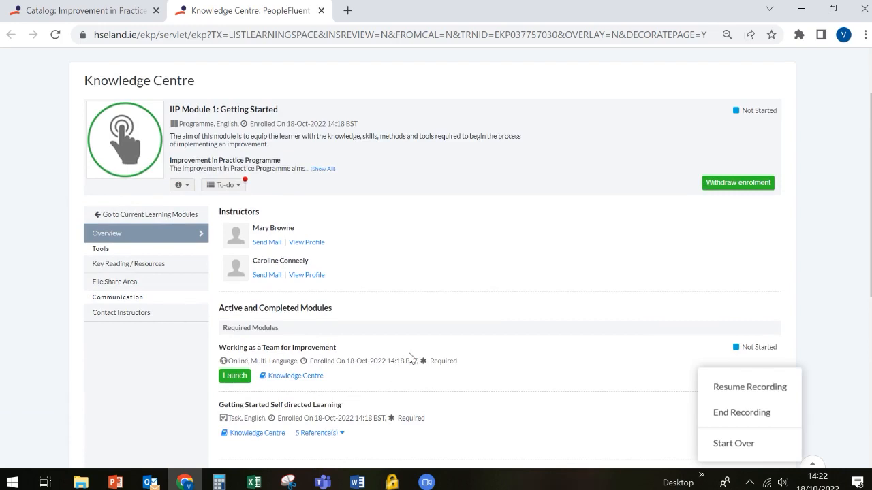
mouse_move(155, 271)
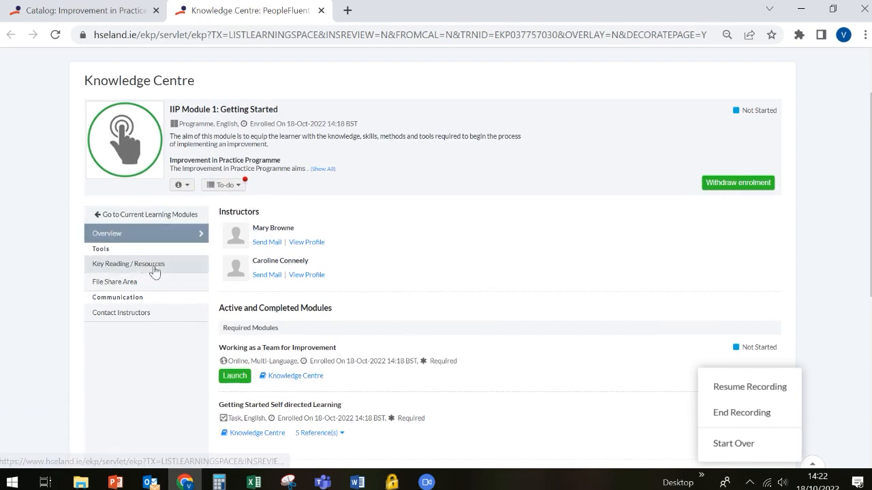
Show the Key Reading / Resources list of six PDF and MP4 files
left_click(129, 263)
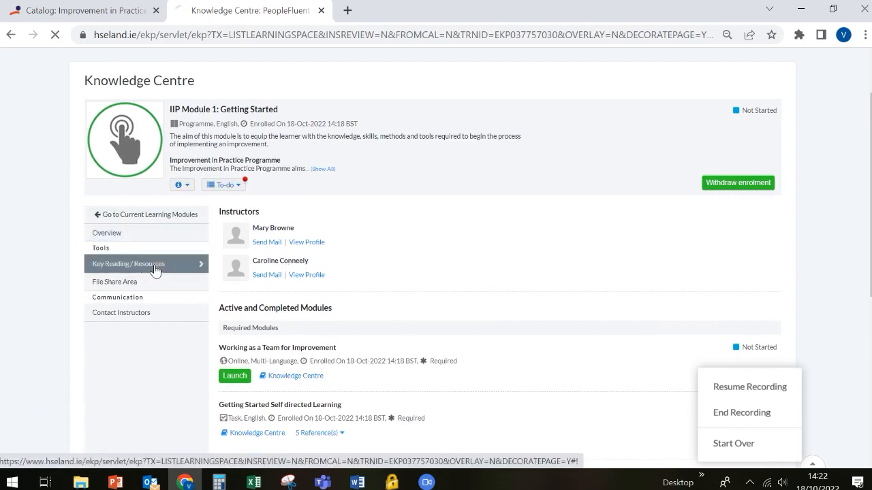
left_click(128, 264)
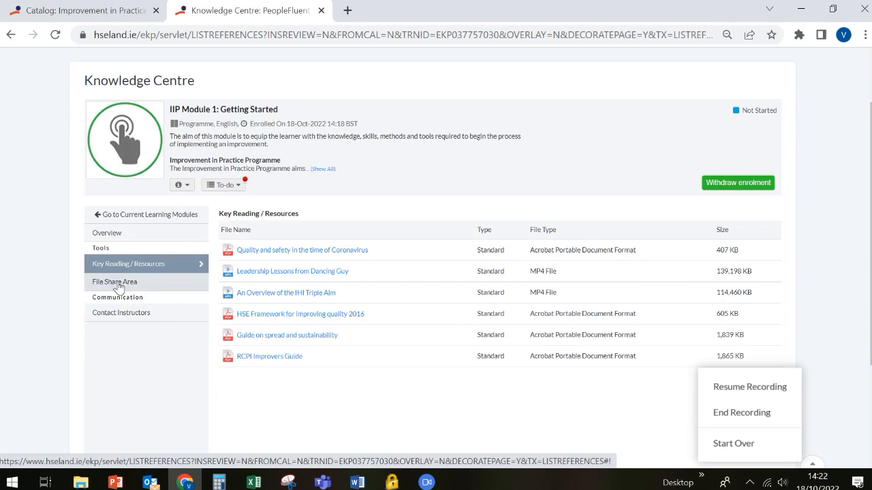
Show the File Share Area with the Level 2 Project Storyboard file and upload form
left_click(115, 281)
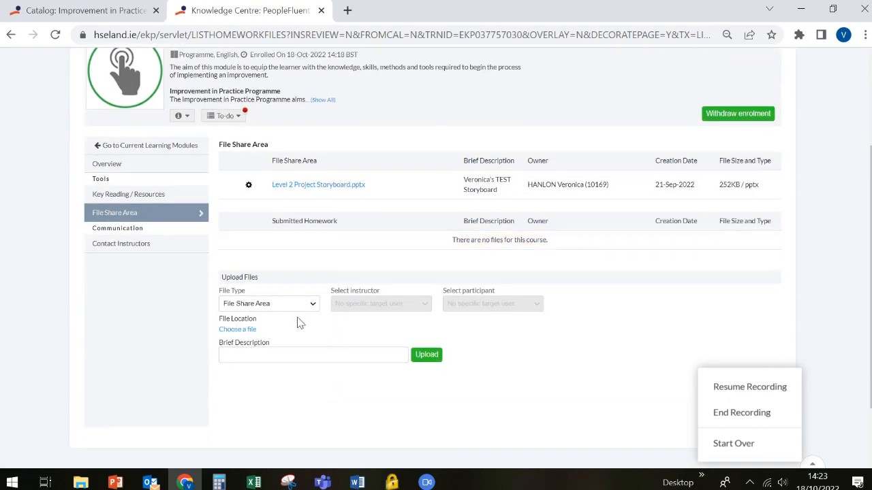
mouse_move(293, 305)
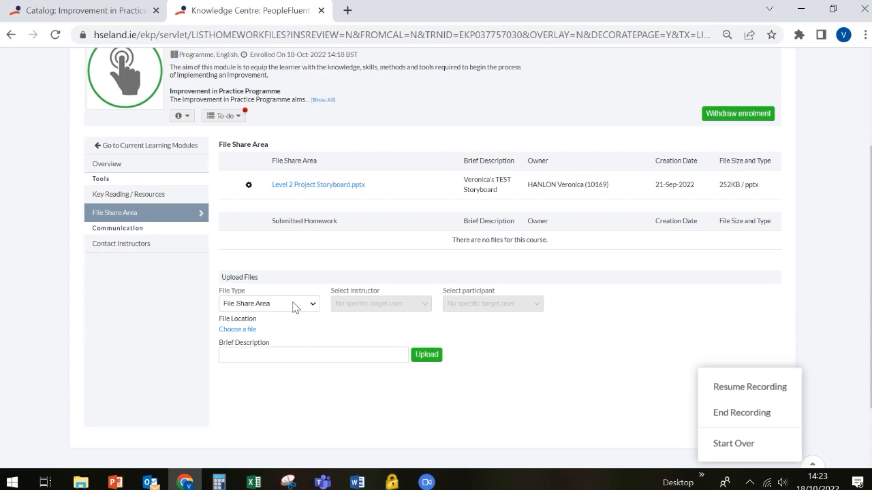
mouse_move(290, 302)
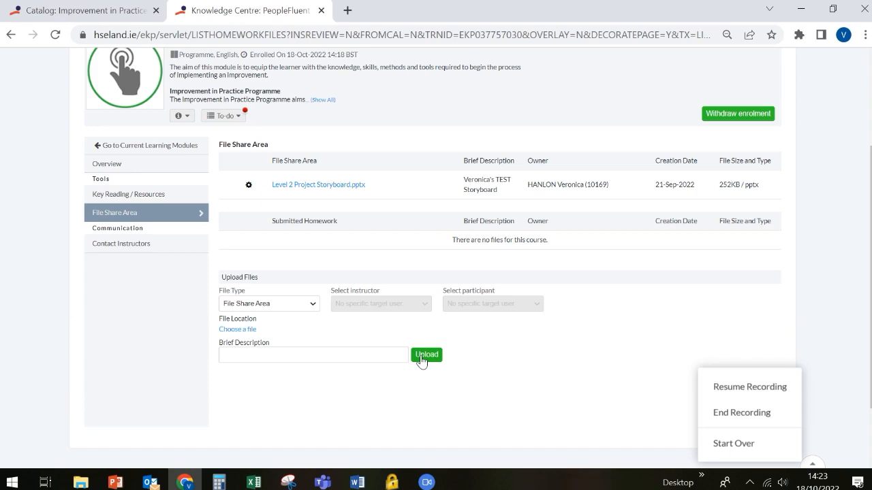
mouse_move(309, 190)
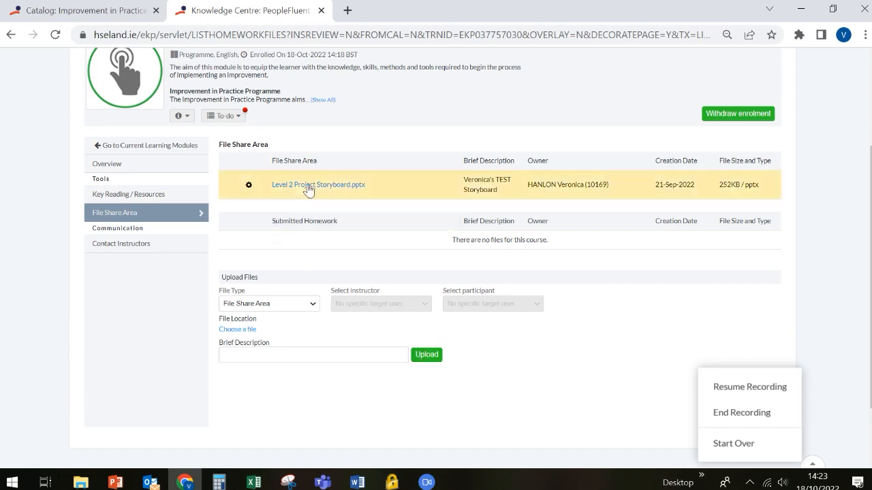
mouse_move(353, 198)
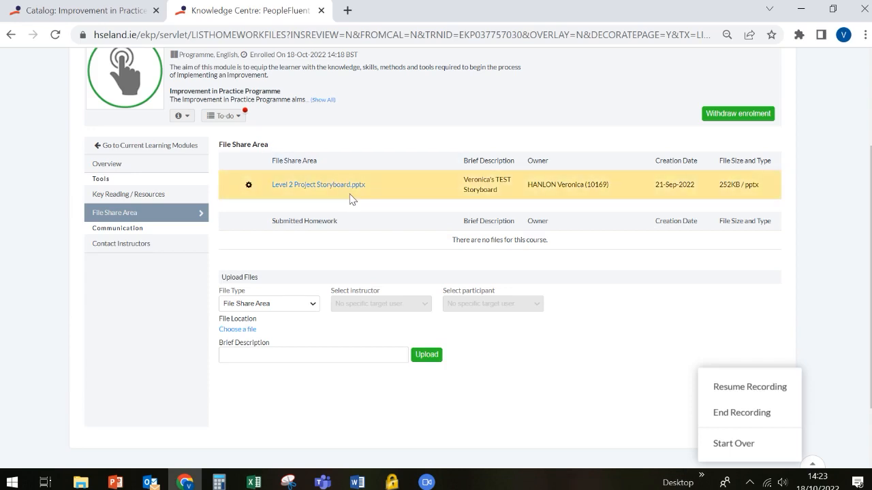
mouse_move(368, 198)
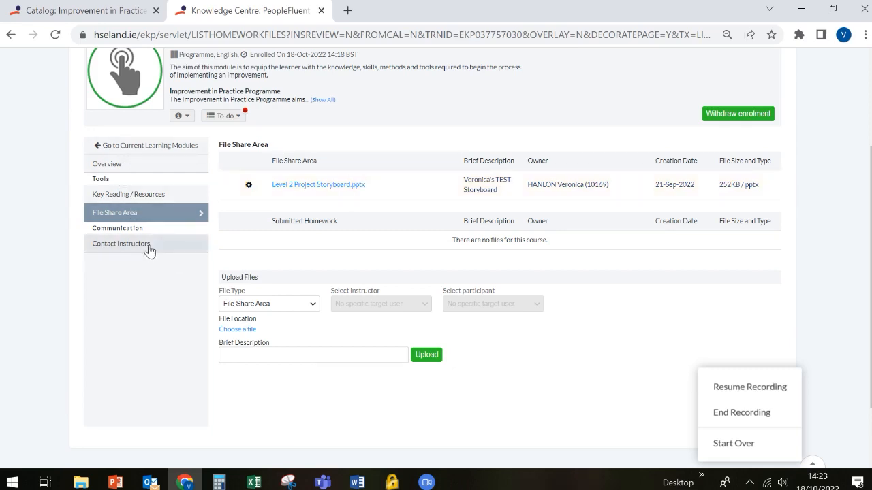
View the Contact Instructors list and return to the overview showing two instructors
left_click(122, 244)
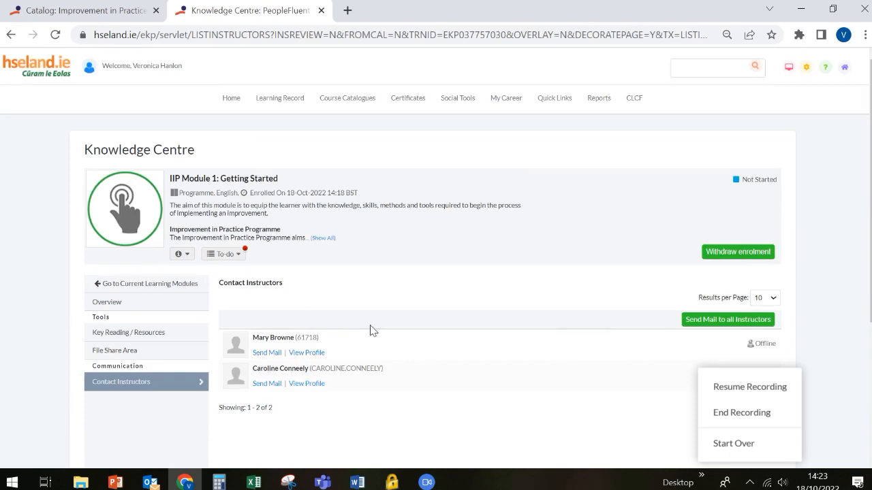
scroll("down", 3)
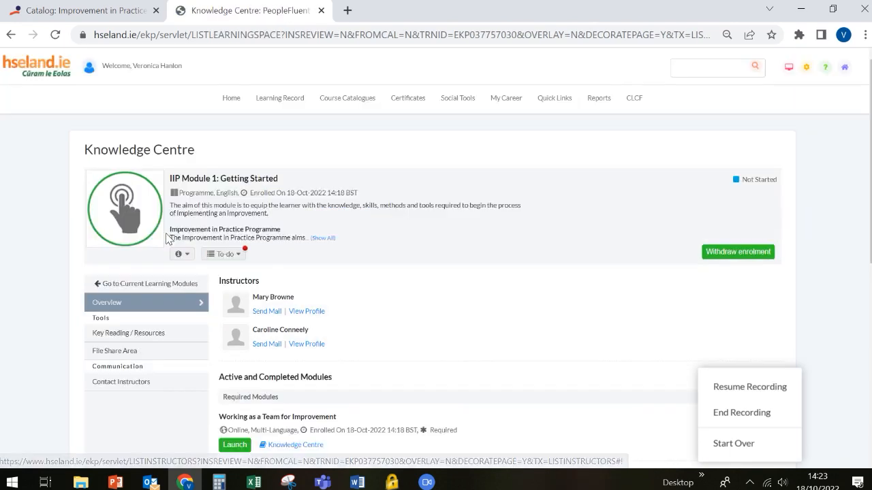
Scroll the required modules and enter the Getting Started Self directed Learning Knowledge Centre
scroll("down", 3)
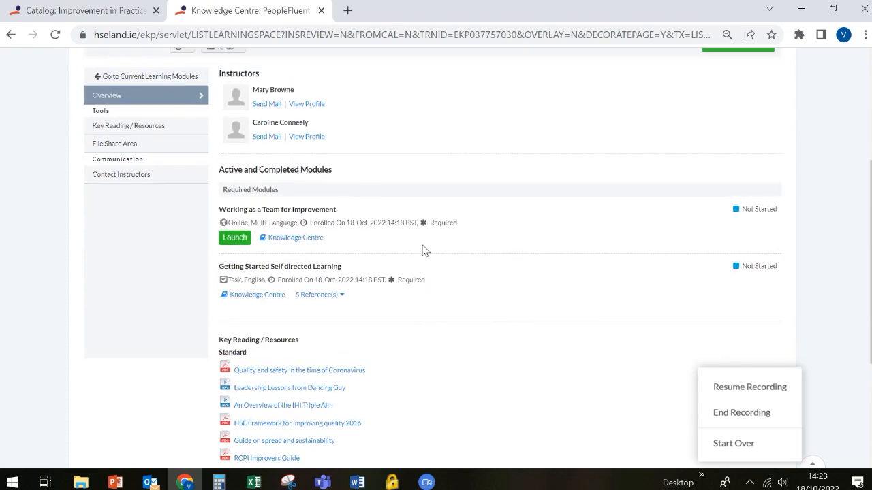
mouse_move(360, 266)
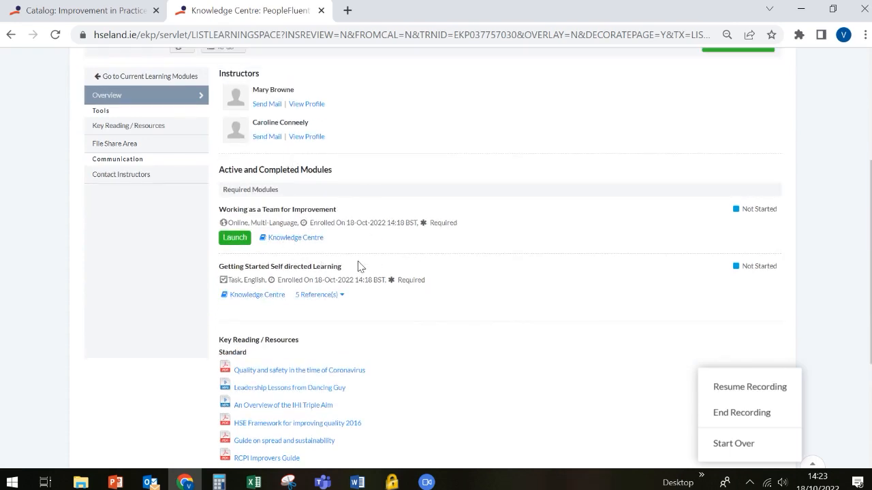
mouse_move(237, 261)
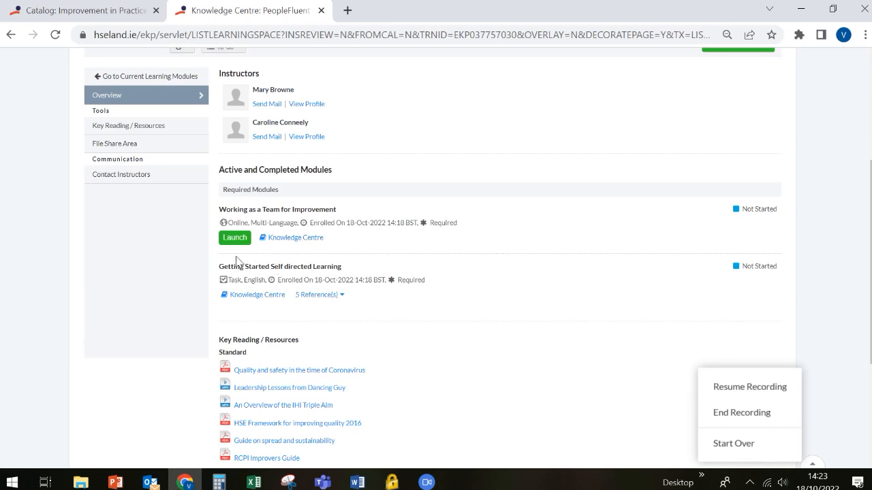
mouse_move(254, 242)
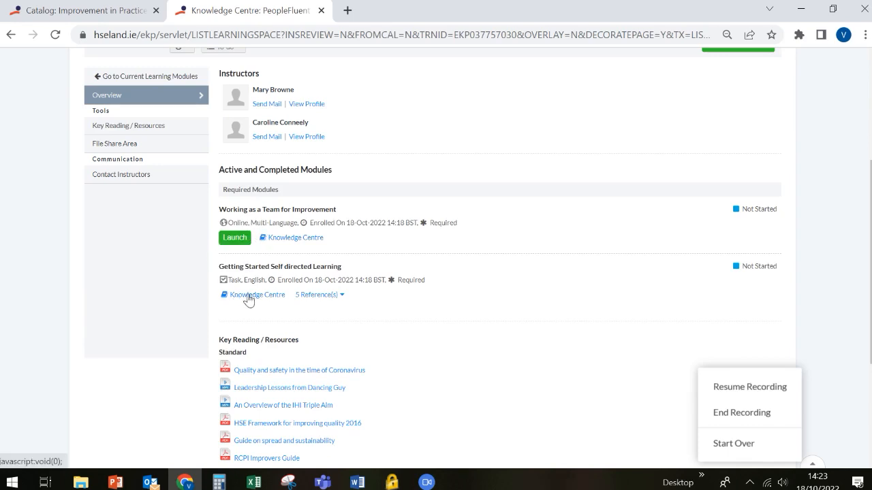
mouse_move(235, 287)
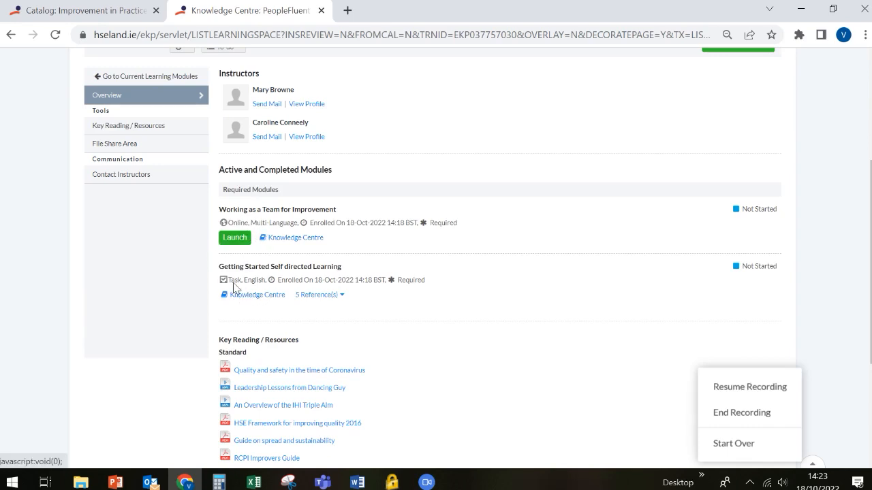
mouse_move(248, 302)
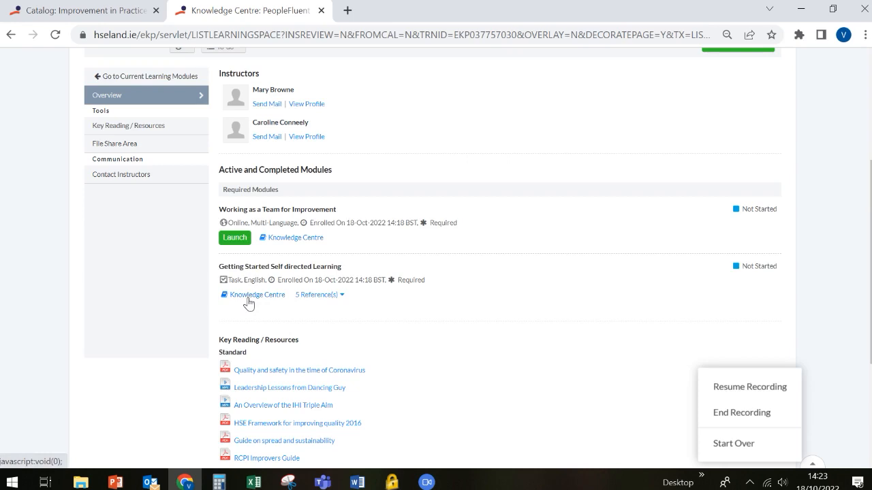
left_click(258, 294)
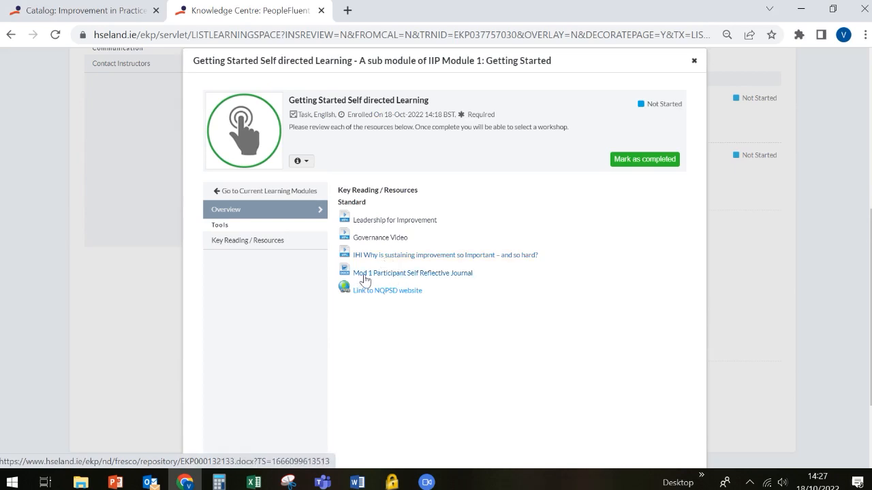
mouse_move(436, 281)
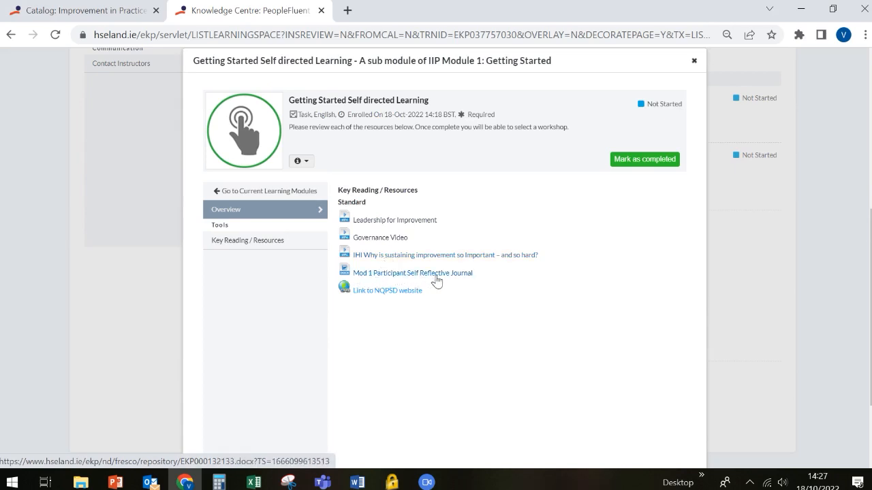
mouse_move(461, 282)
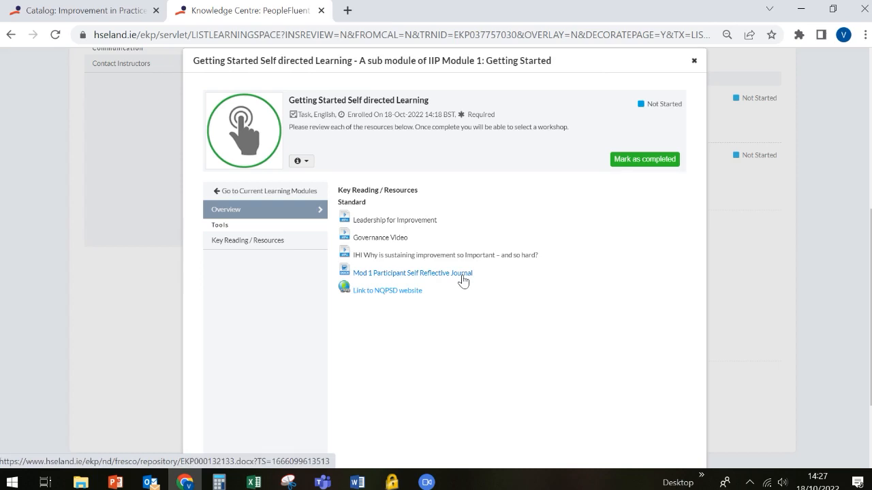
mouse_move(381, 305)
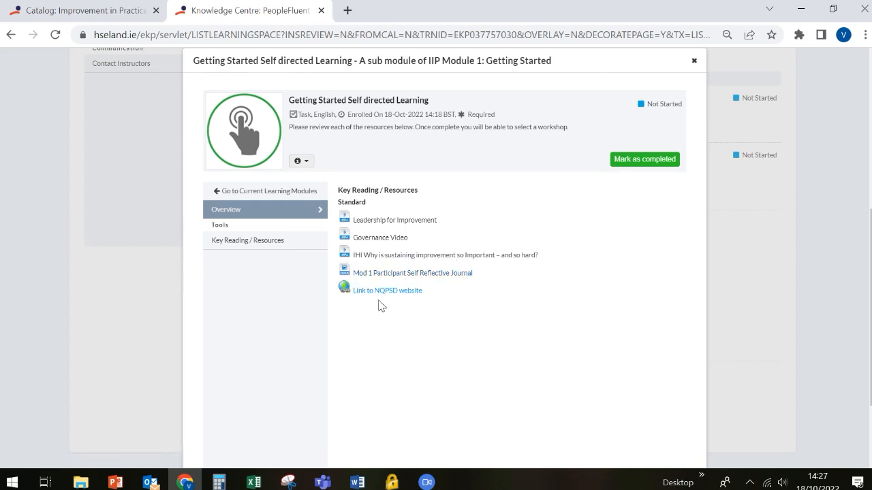
mouse_move(407, 302)
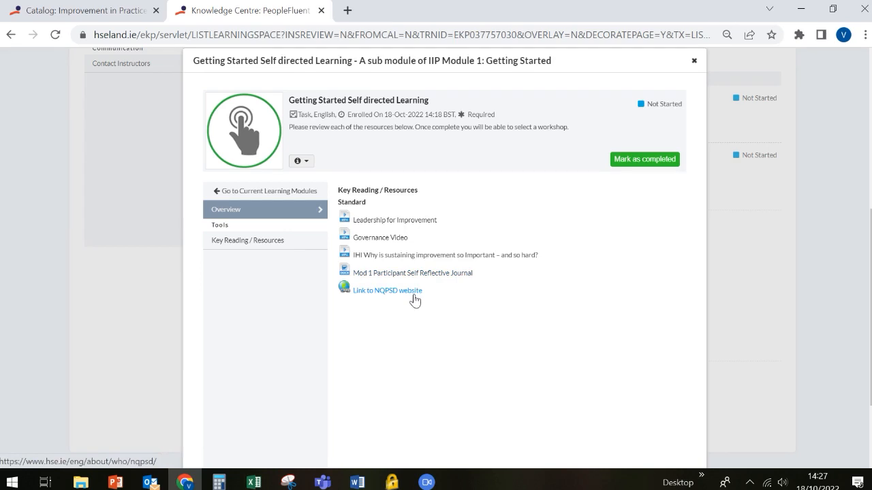
mouse_move(414, 299)
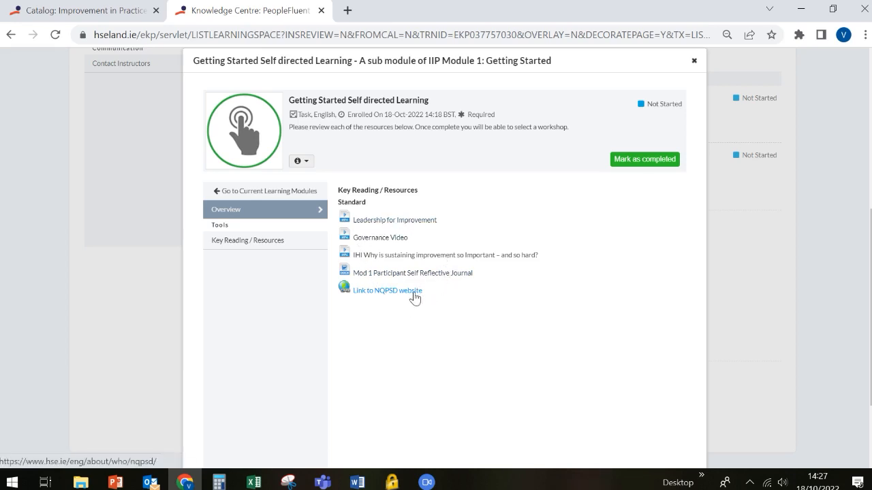
mouse_move(636, 166)
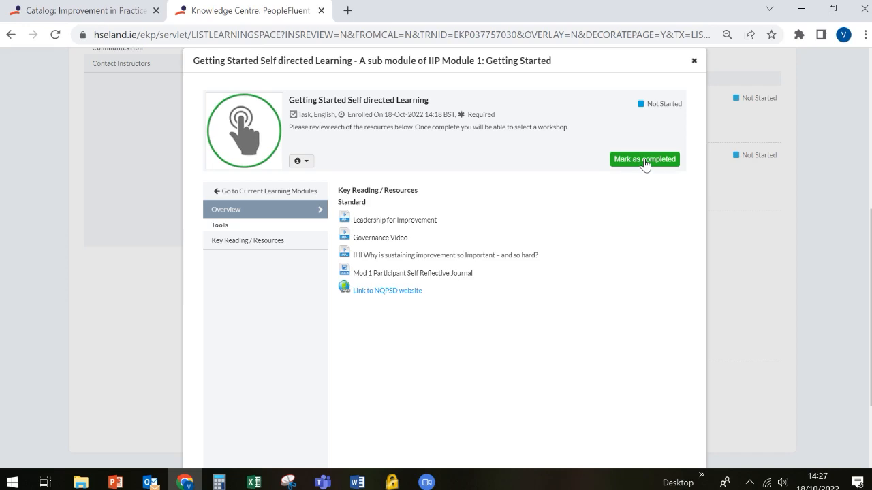
Mark Getting Started Self directed Learning as completed after reviewing its resources
left_click(644, 159)
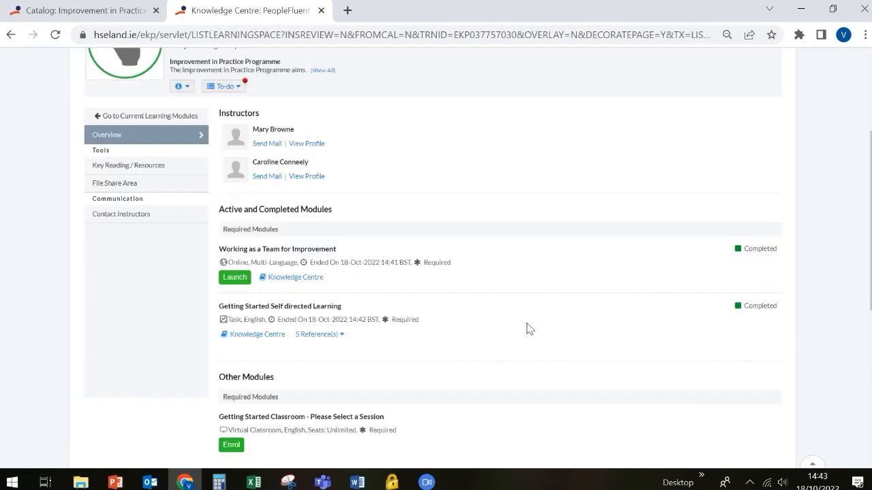
mouse_move(254, 250)
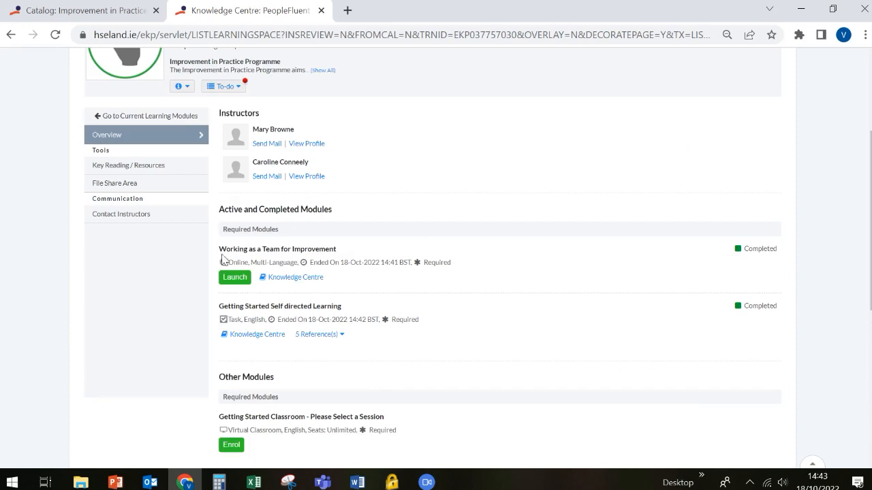
mouse_move(247, 261)
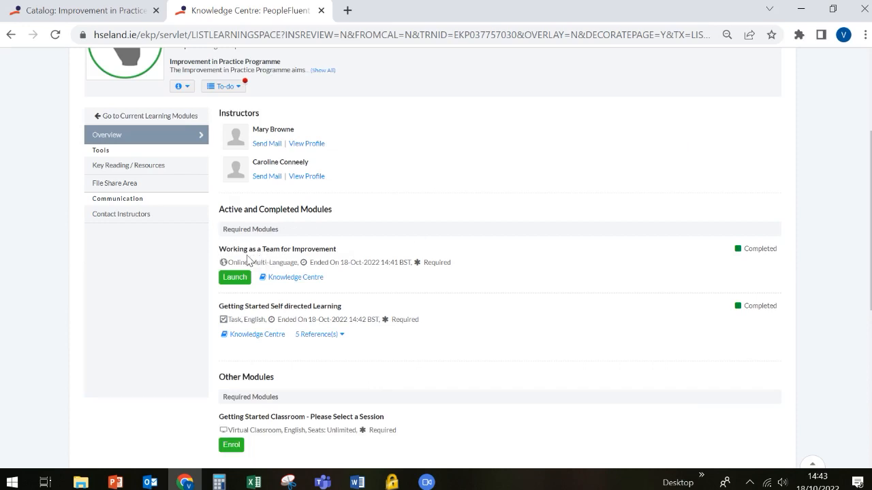
mouse_move(349, 258)
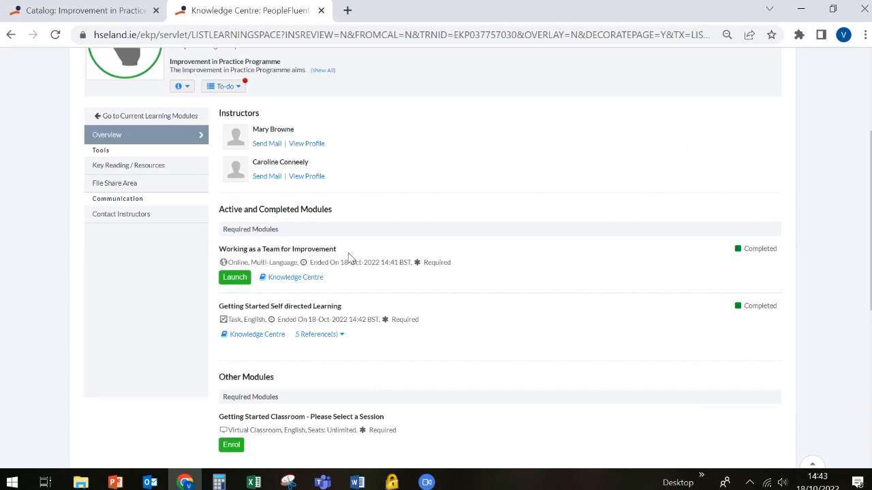
mouse_move(295, 361)
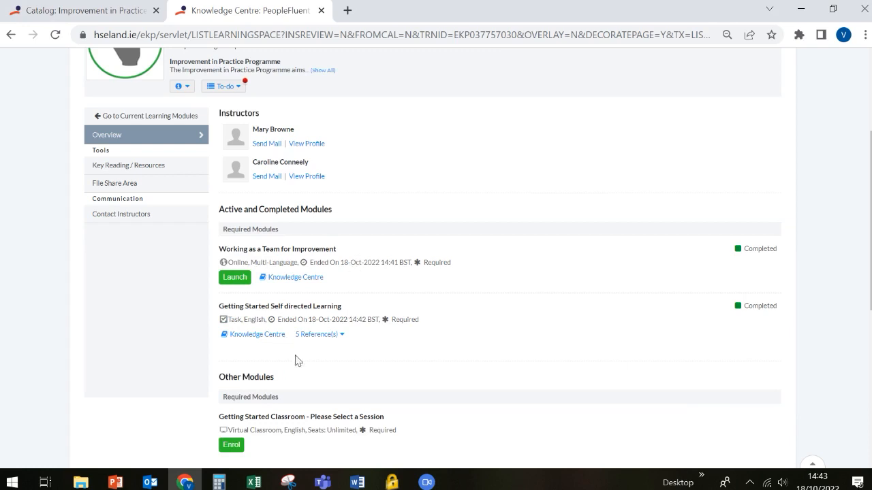
Enrol in Getting Started Classroom from the Other Modules section
scroll("down", 3)
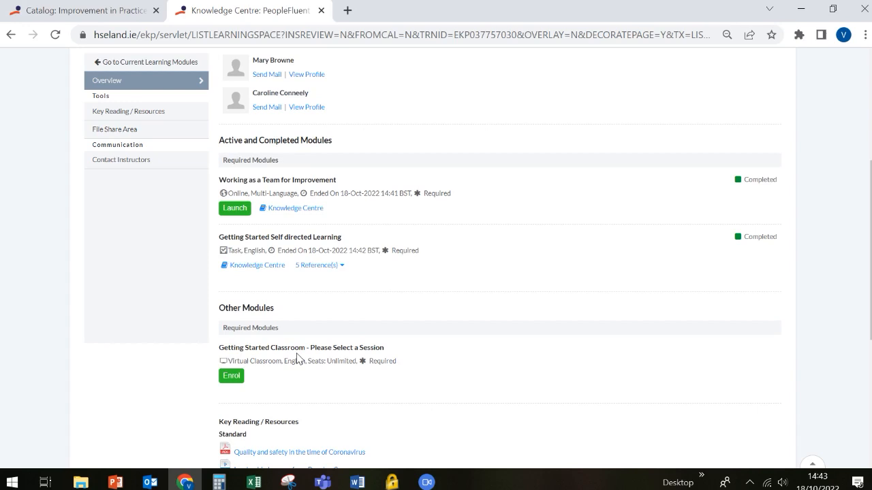
mouse_move(287, 370)
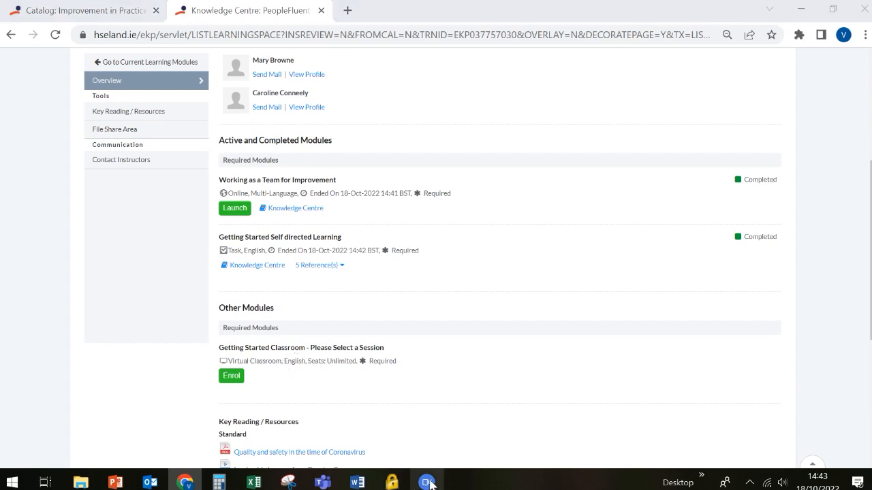
scroll("down", 3)
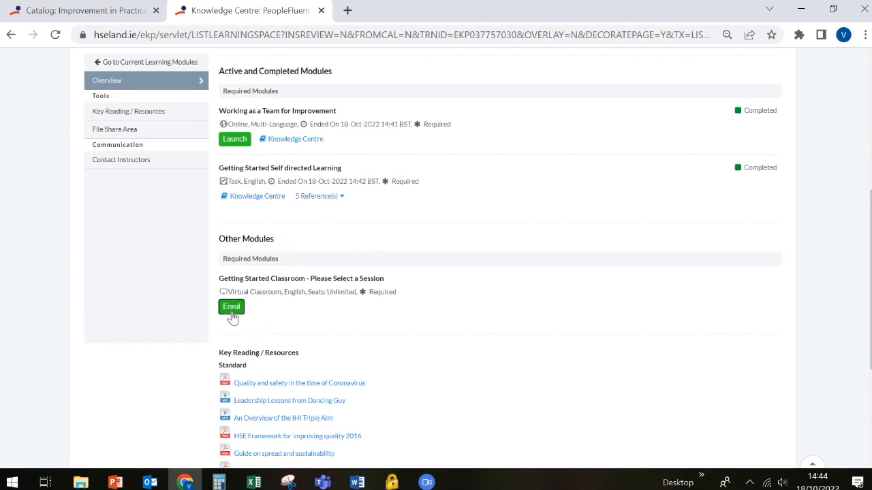
left_click(231, 305)
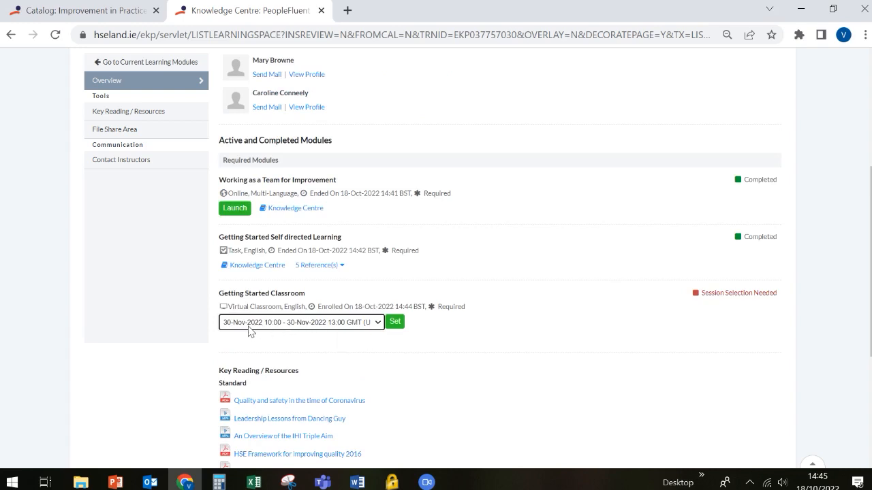
mouse_move(320, 331)
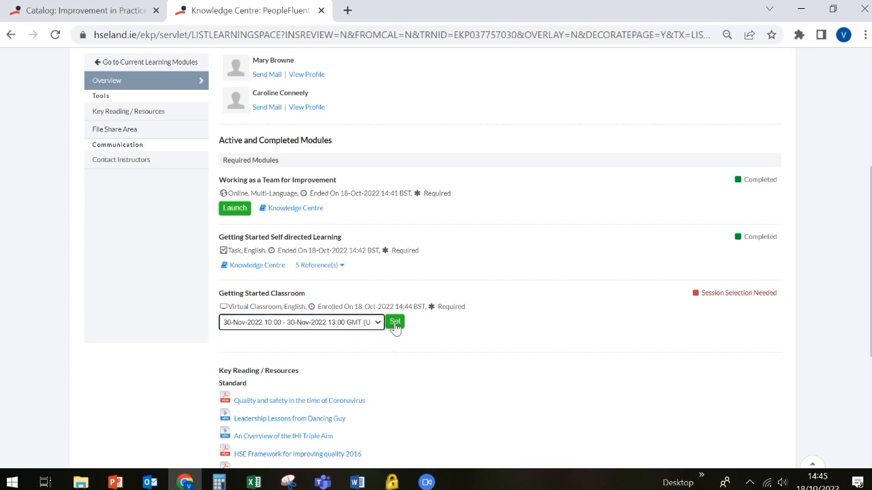
Set and confirm the 30-Nov-2022 10:00–13:00 classroom session
left_click(395, 322)
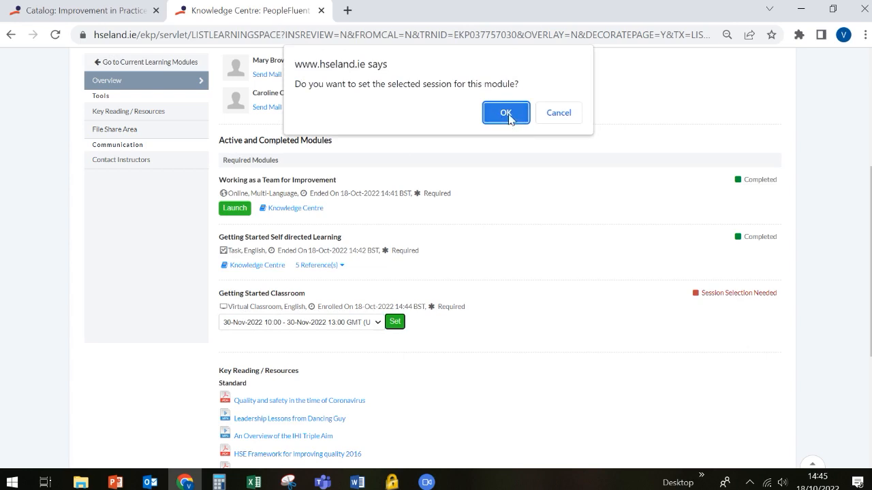
left_click(505, 113)
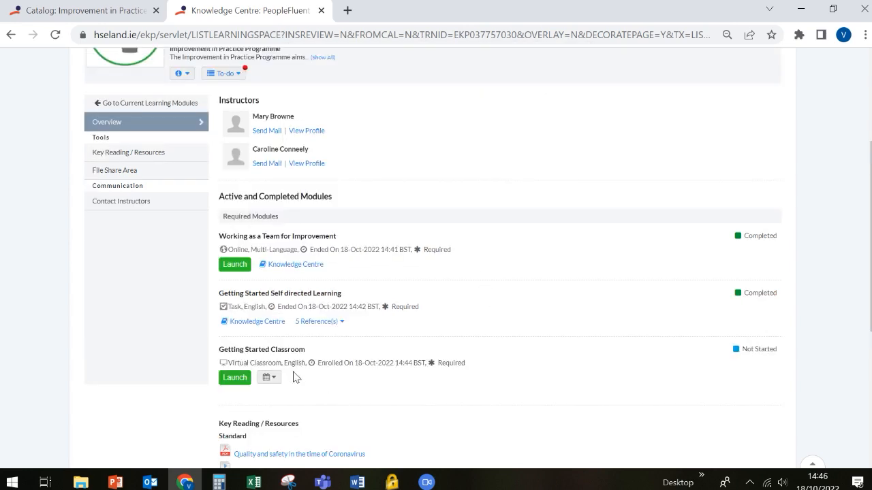
mouse_move(320, 378)
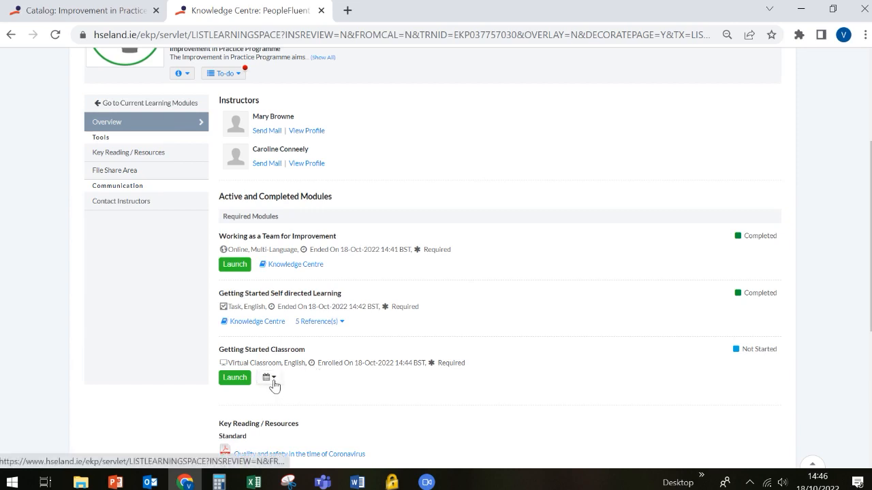
left_click(270, 377)
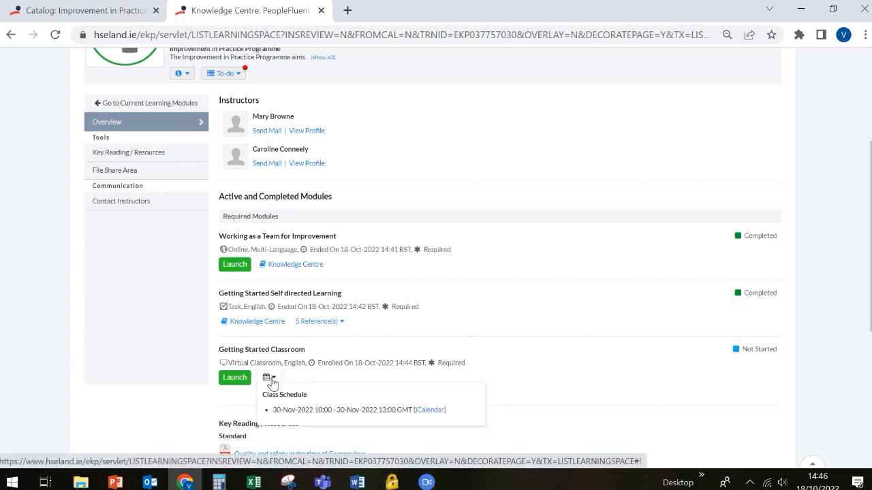
mouse_move(386, 426)
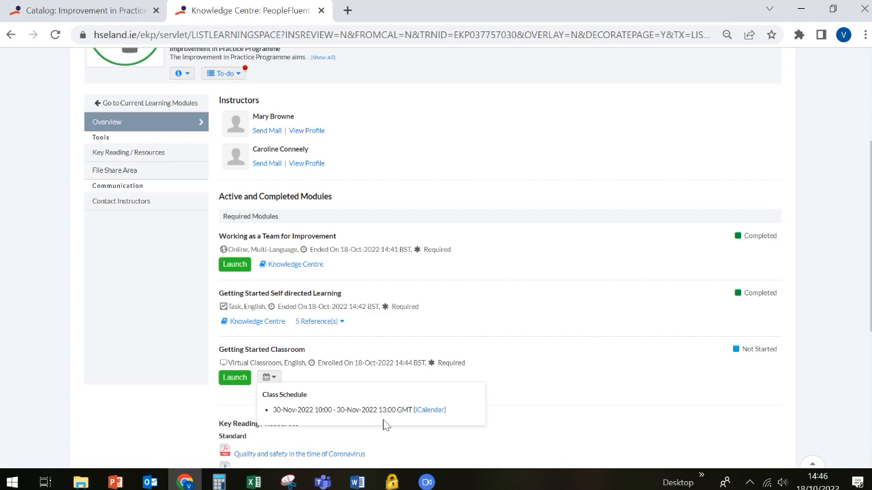
mouse_move(429, 409)
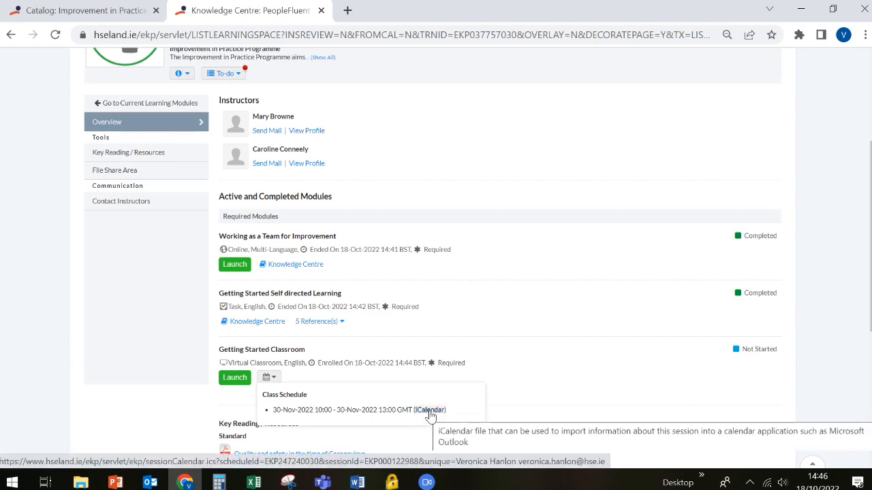
scroll("down", 3)
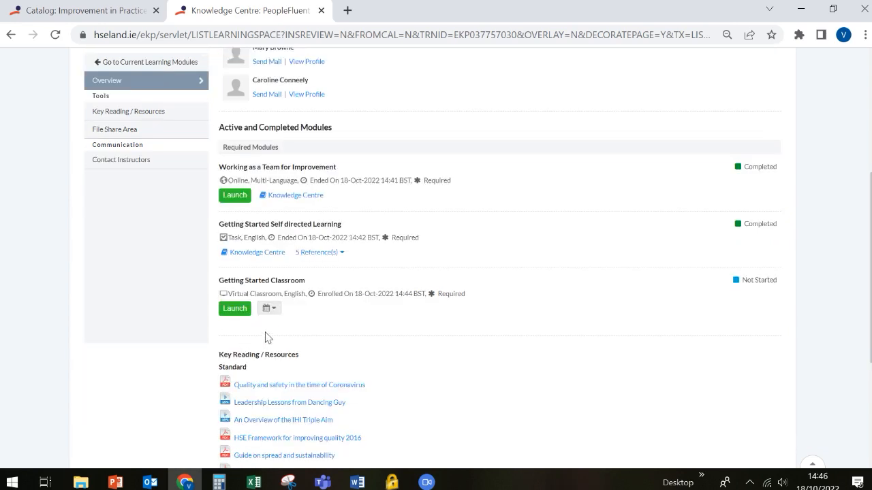
mouse_move(334, 334)
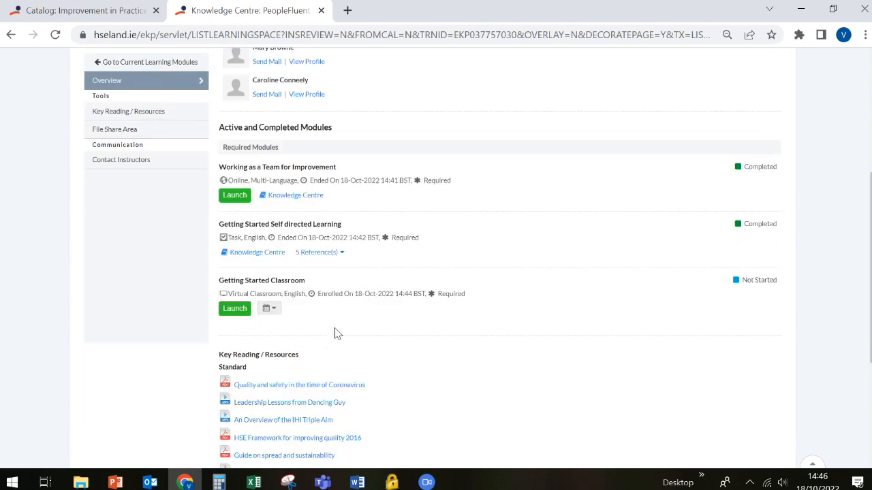
mouse_move(275, 282)
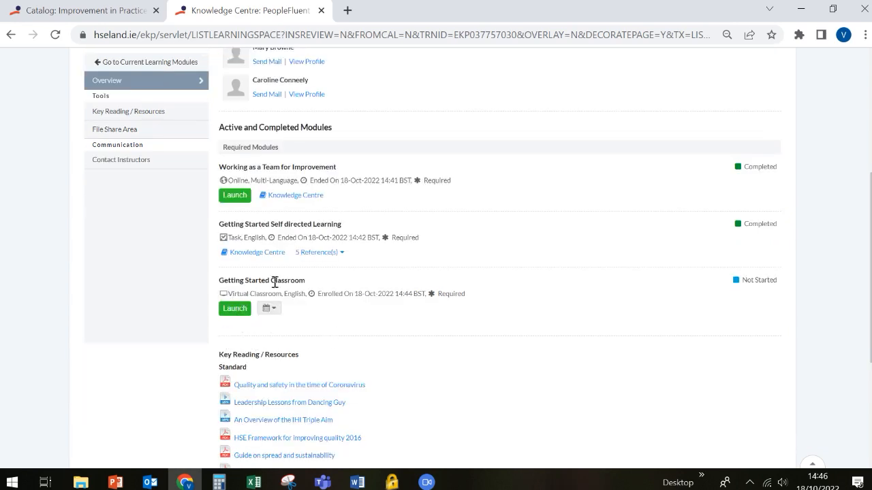
mouse_move(303, 339)
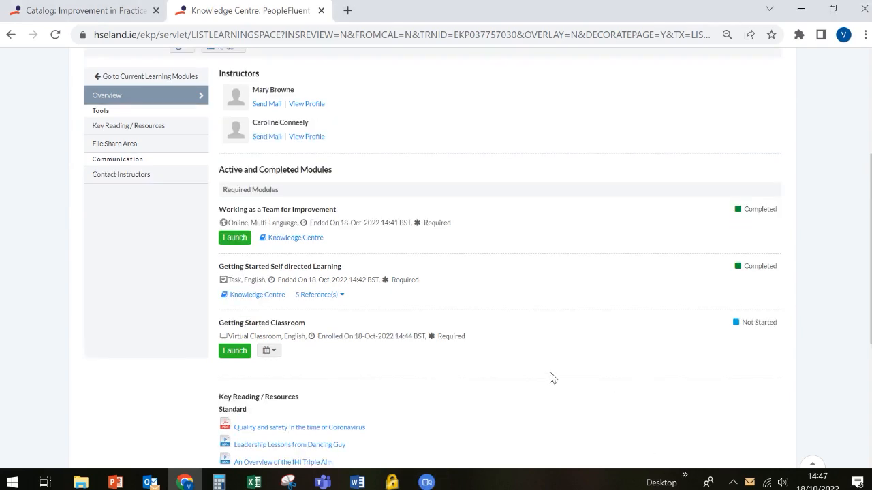
mouse_move(348, 252)
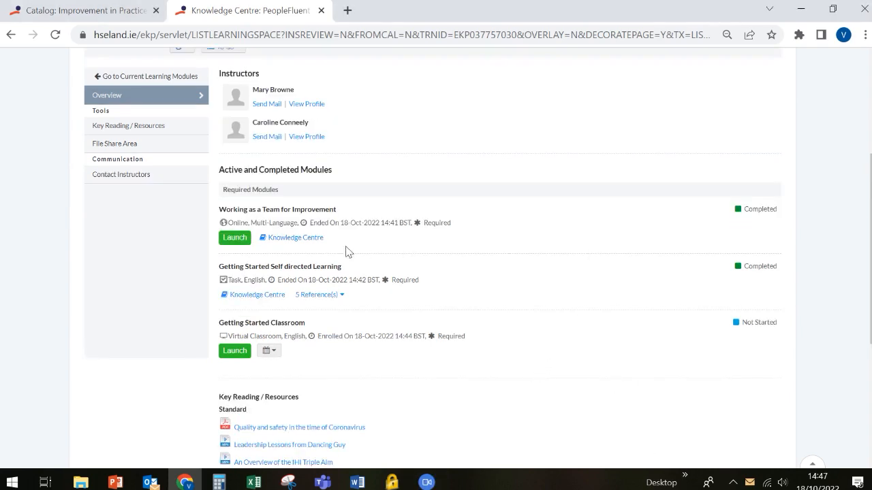
mouse_move(474, 226)
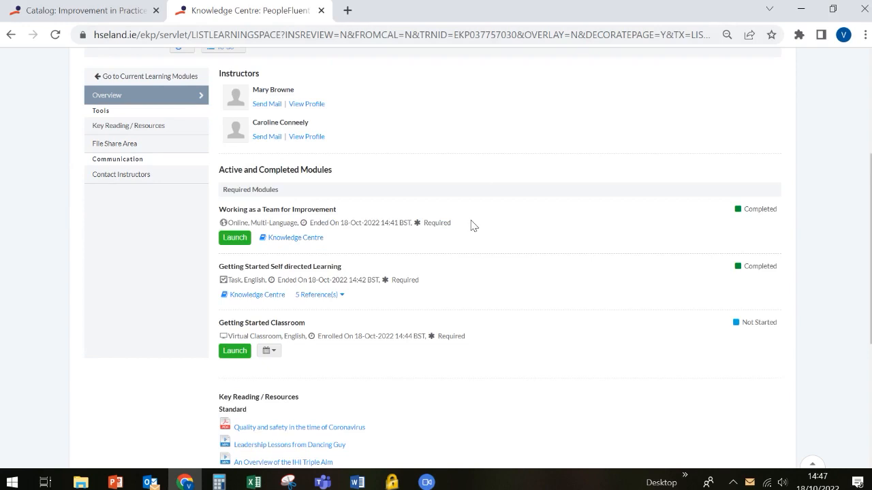
mouse_move(333, 87)
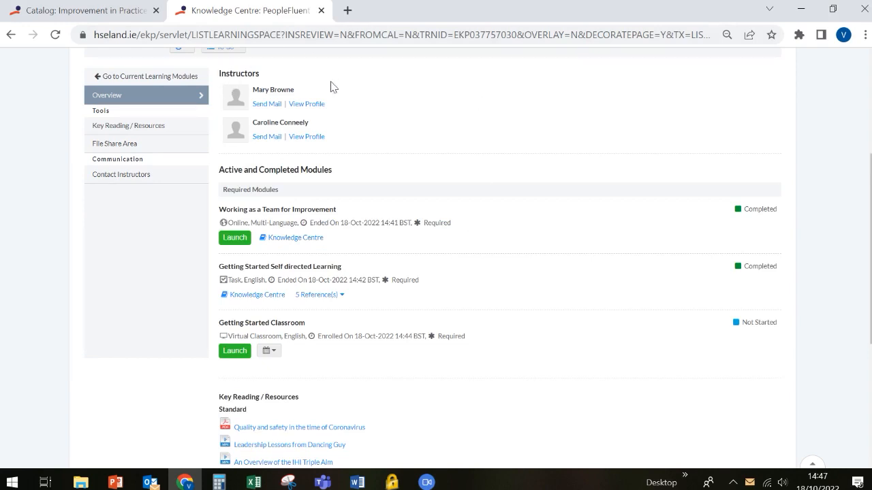
mouse_move(306, 103)
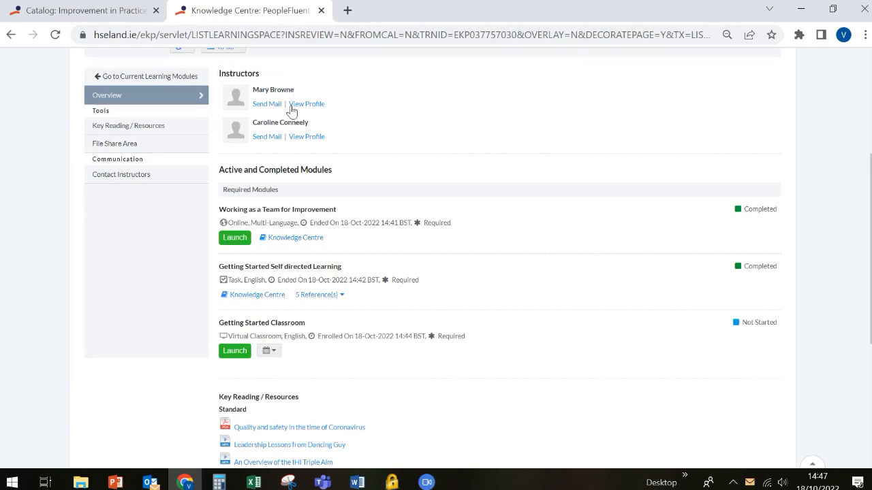
mouse_move(327, 133)
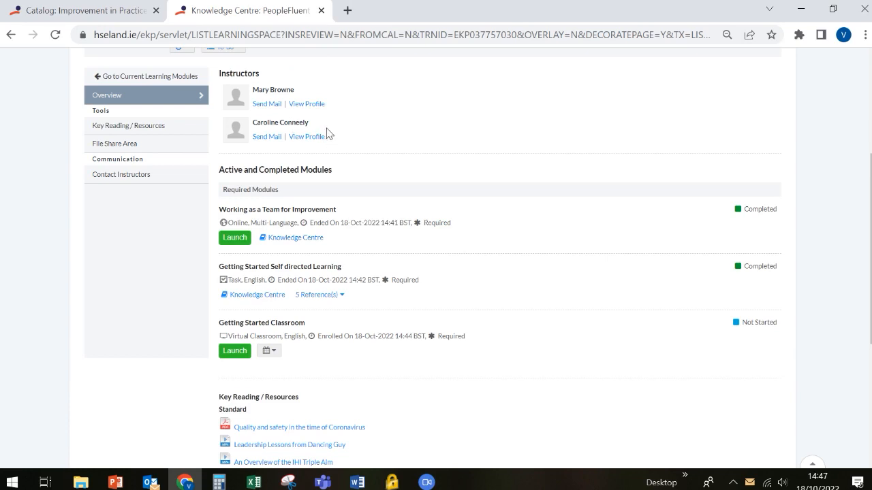
mouse_move(310, 196)
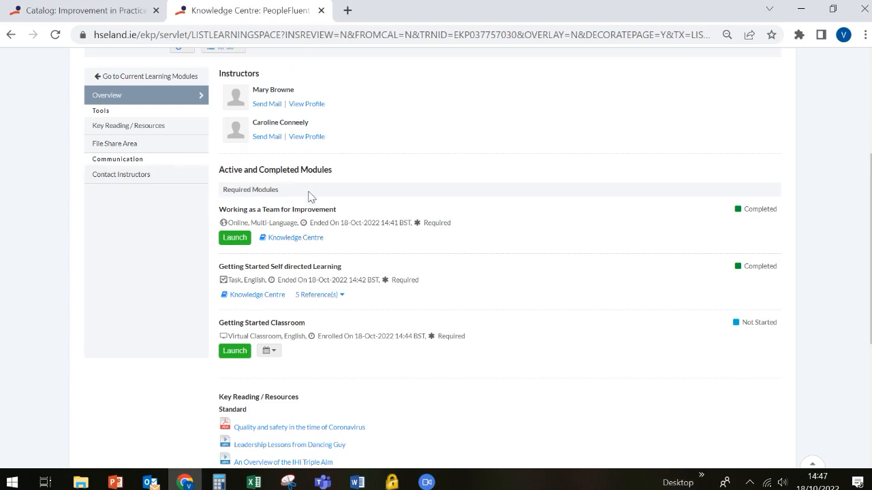
mouse_move(327, 220)
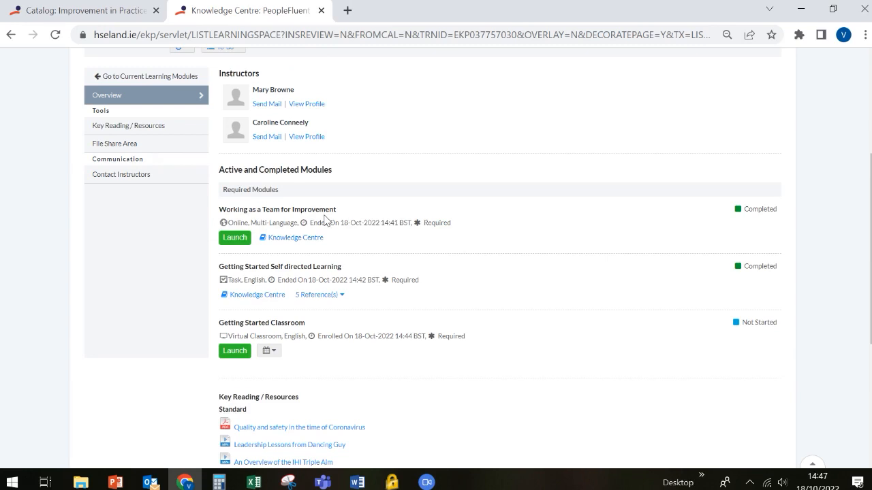
mouse_move(232, 265)
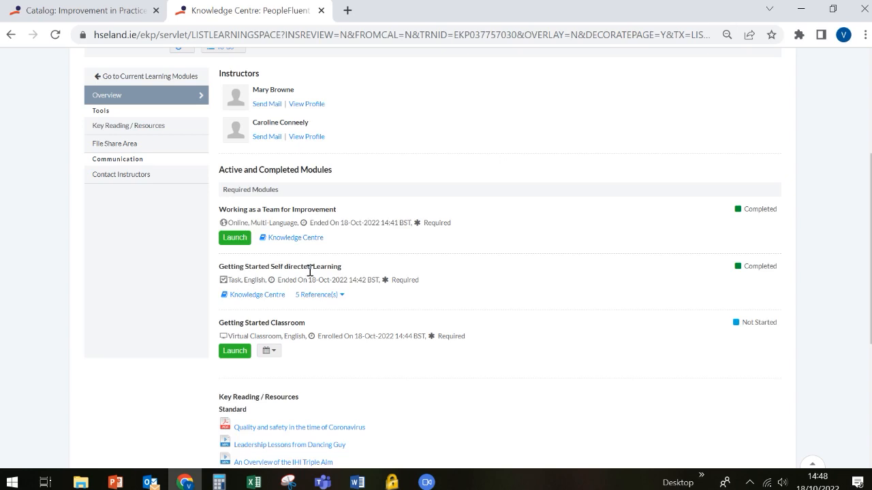
mouse_move(296, 282)
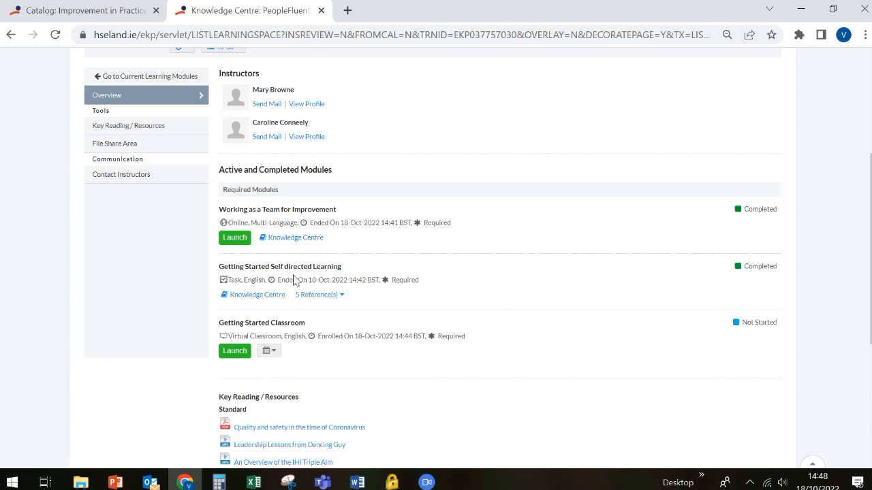
mouse_move(280, 326)
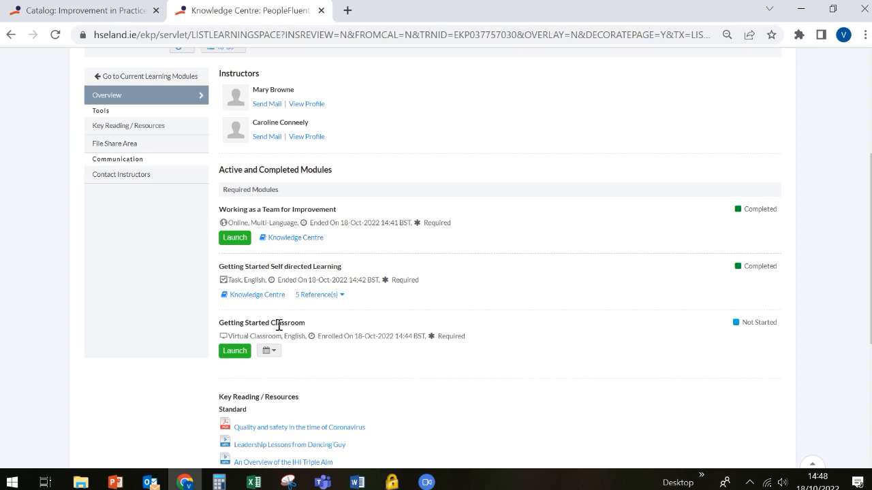
mouse_move(329, 349)
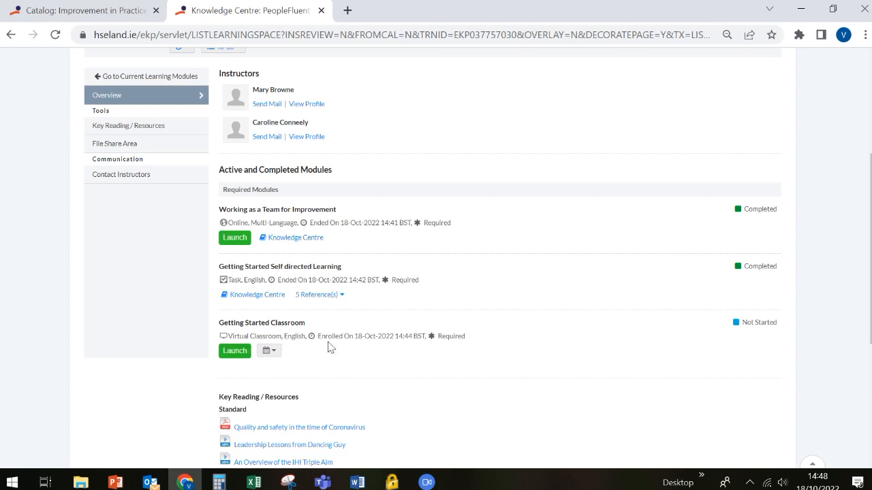
mouse_move(370, 347)
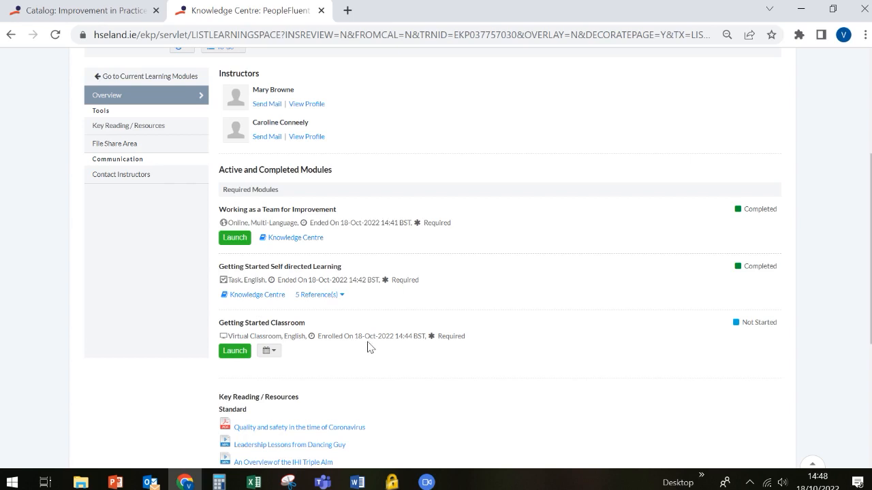
mouse_move(398, 350)
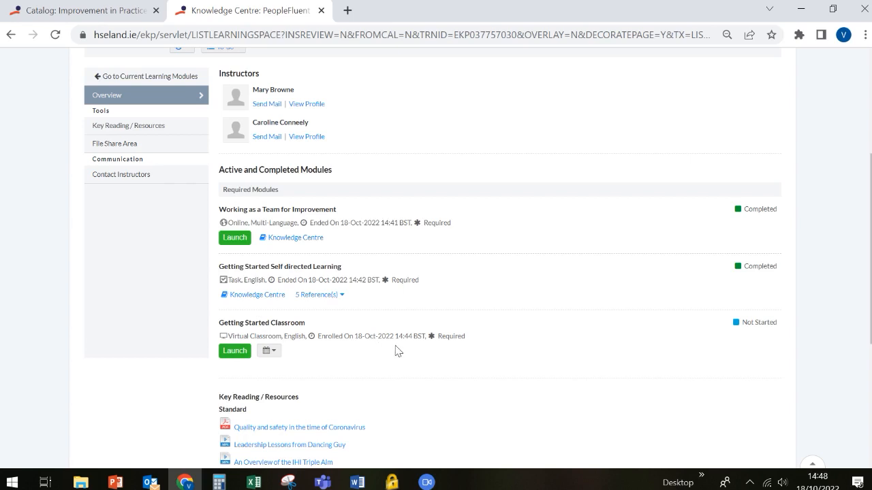
mouse_move(420, 350)
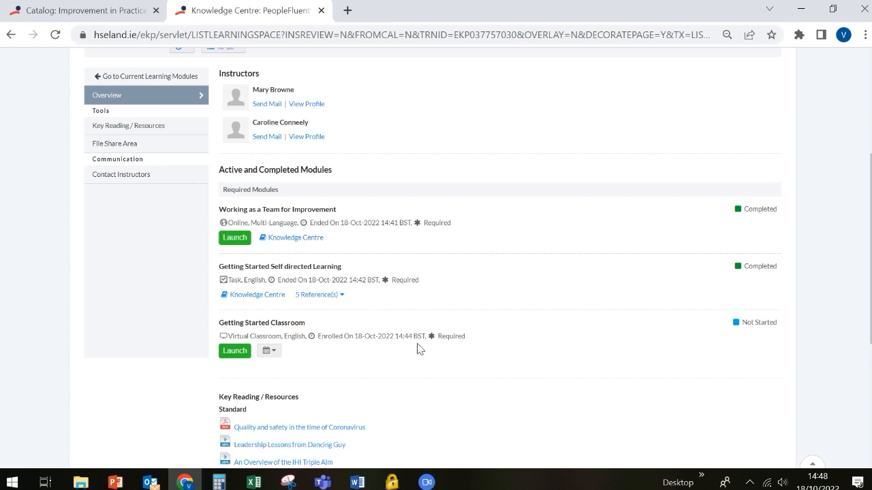
mouse_move(424, 347)
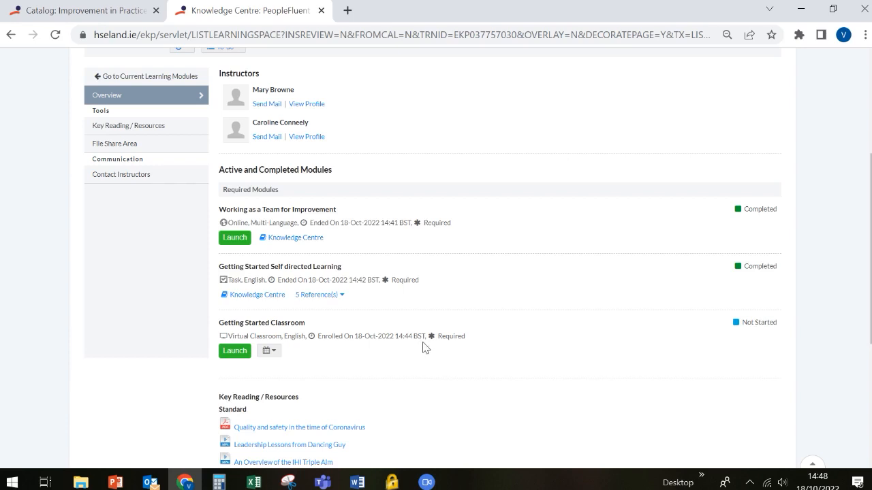